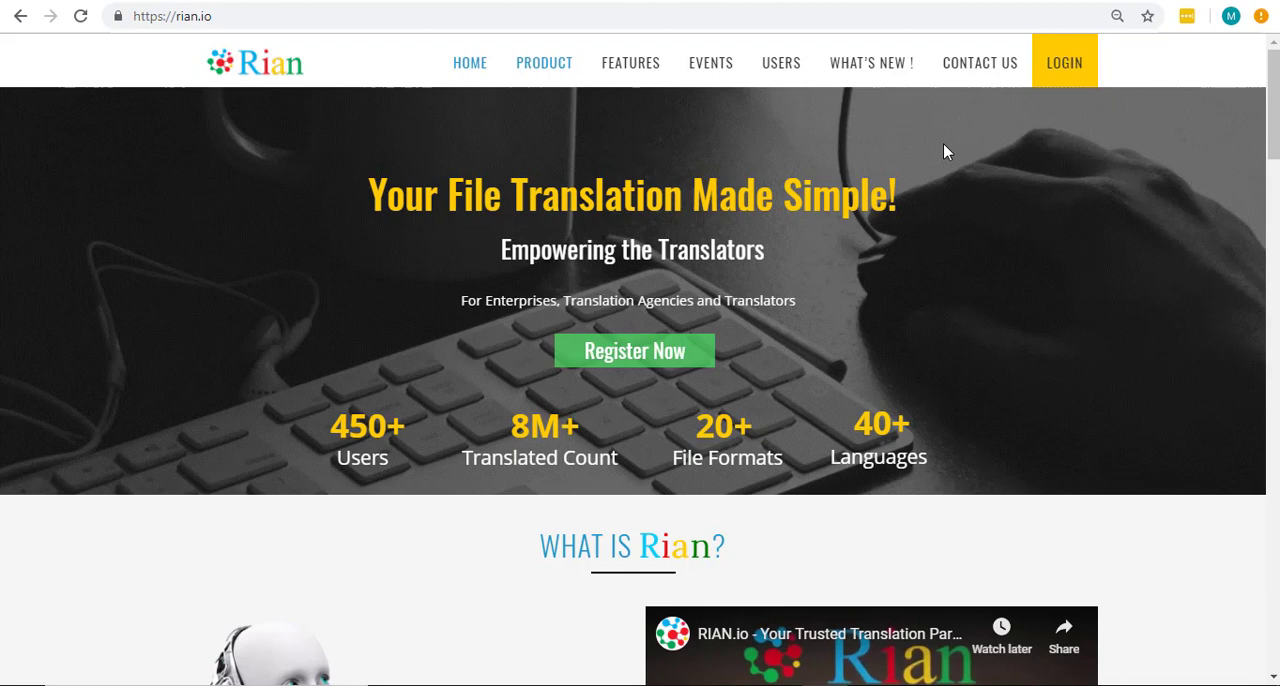
mouse_move(1018, 105)
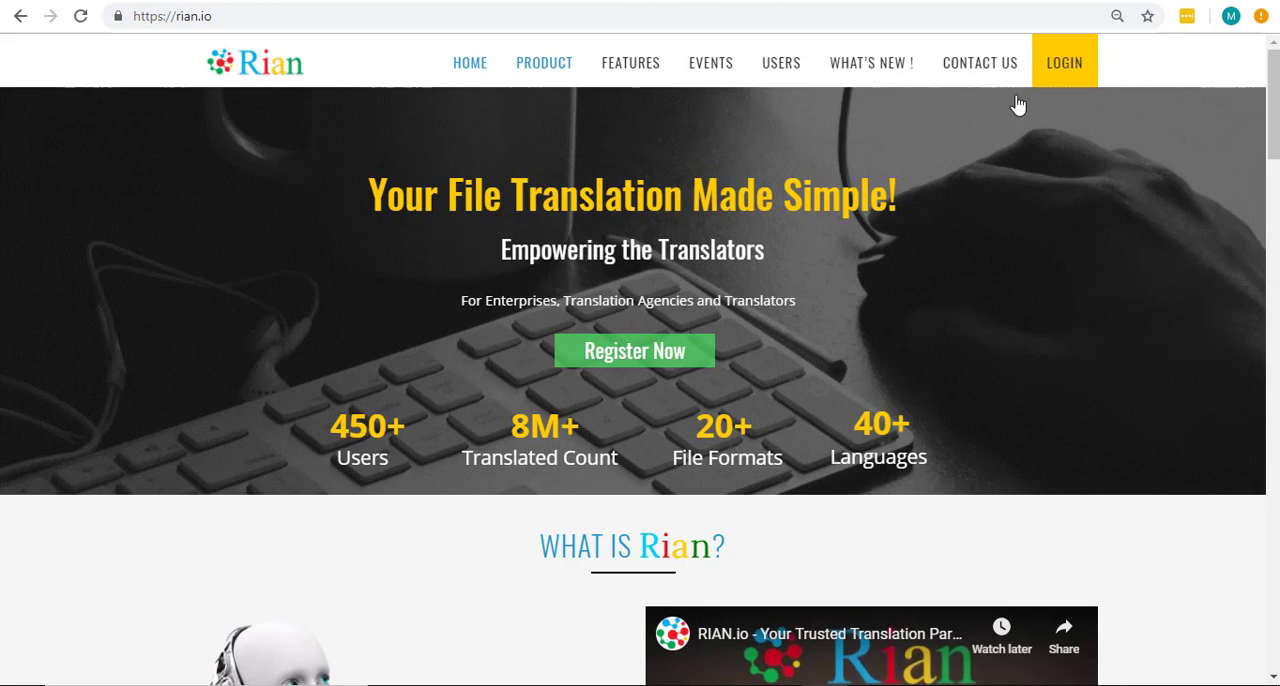
click(1064, 62)
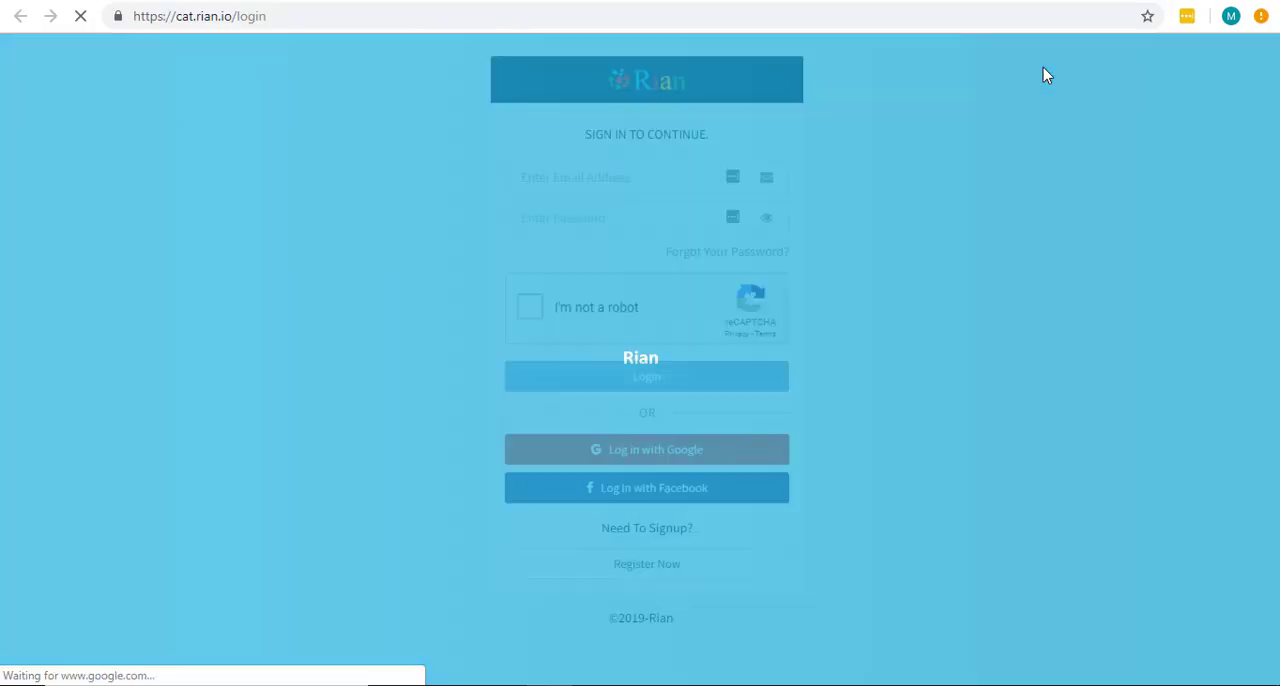
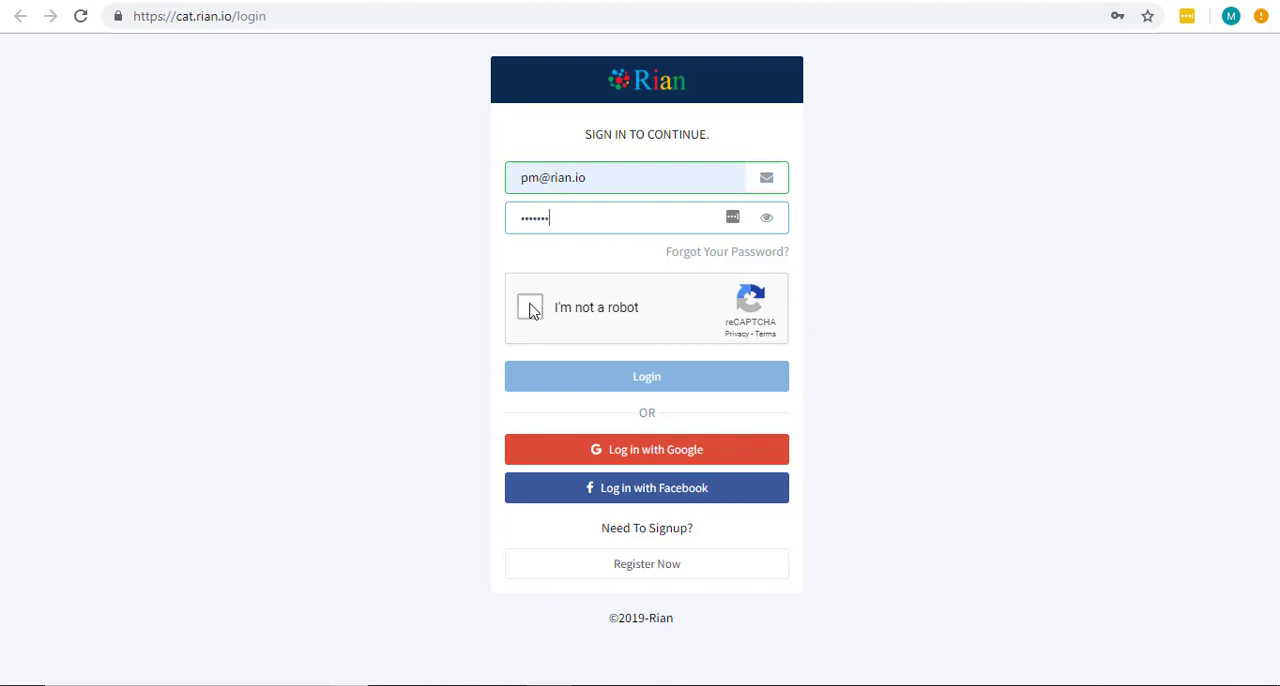
click(531, 307)
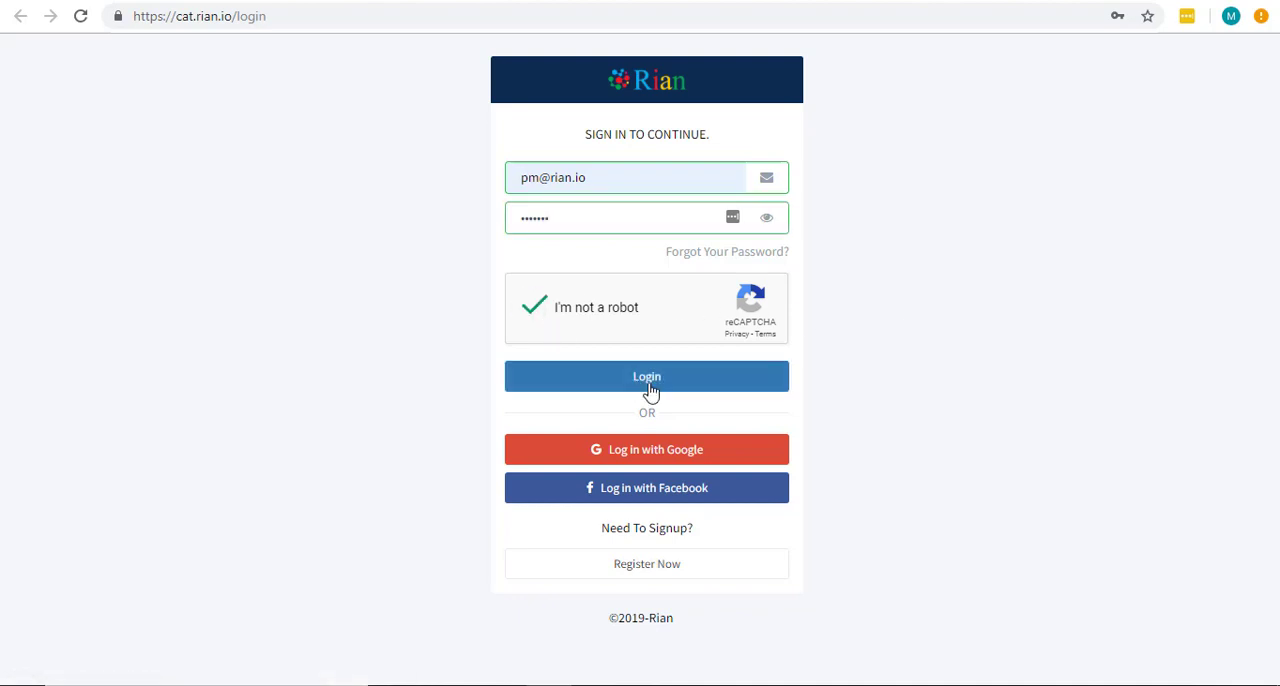
click(646, 376)
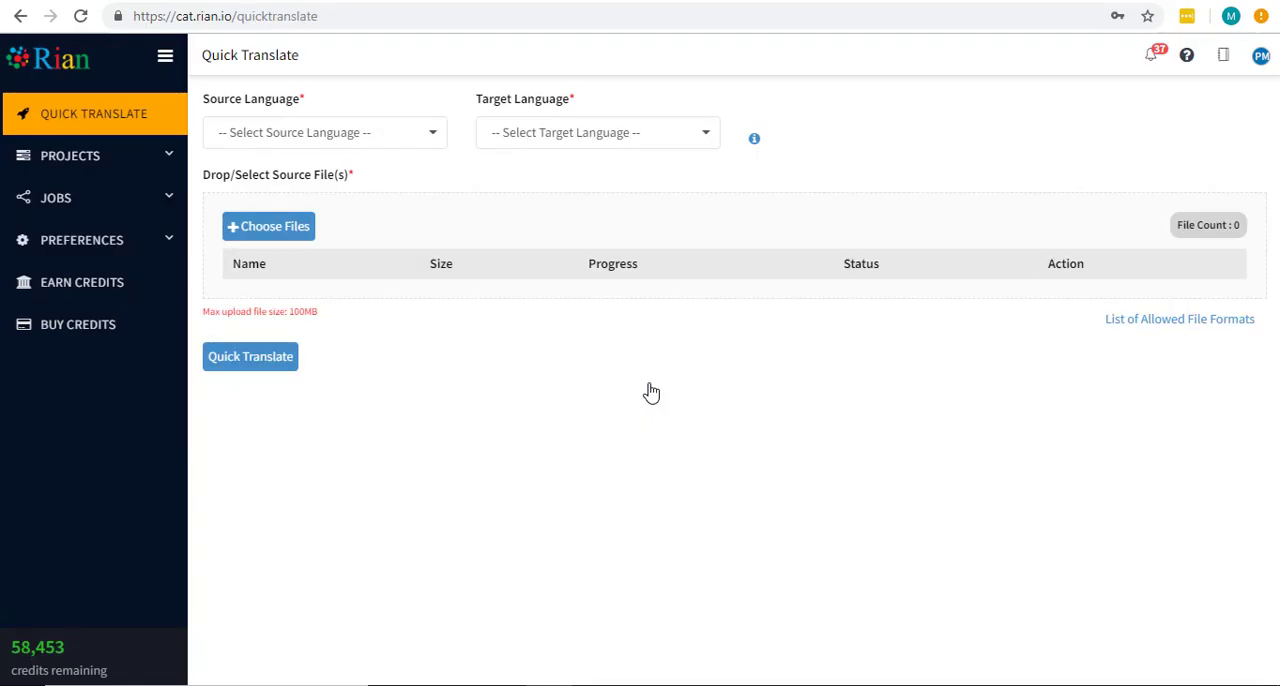
mouse_move(646, 385)
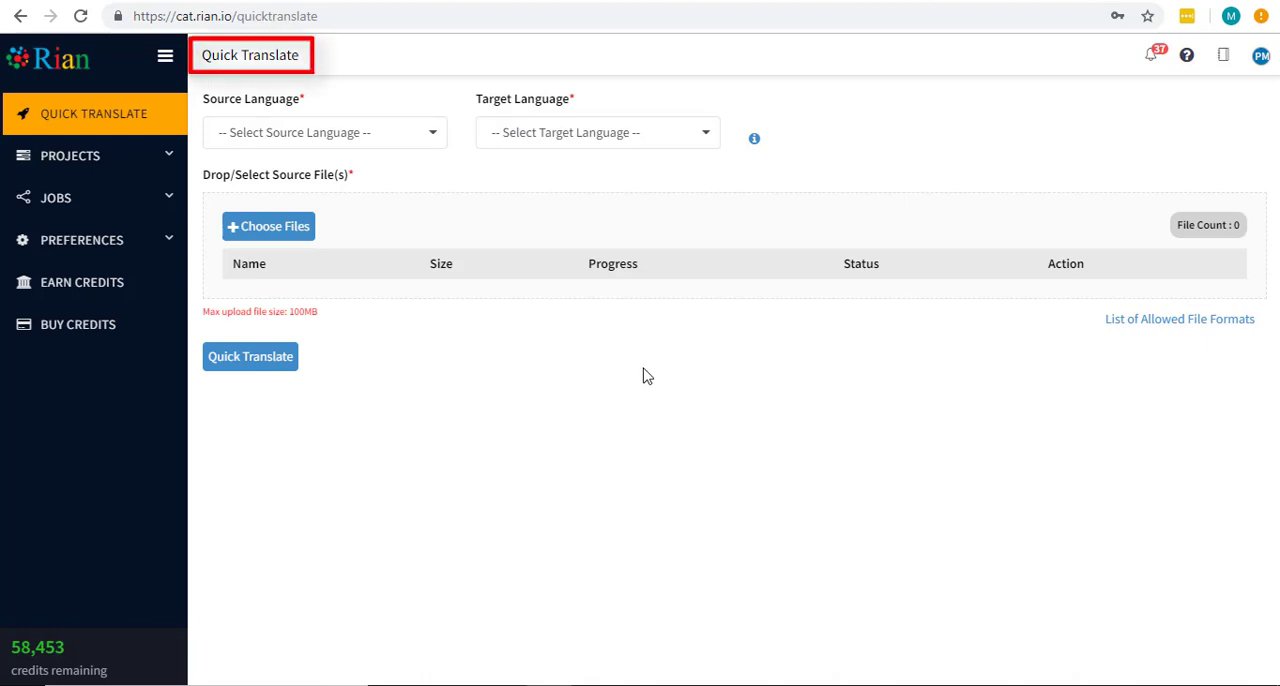
Step: Set Quick Translate to Japanese source and English target
click(324, 132)
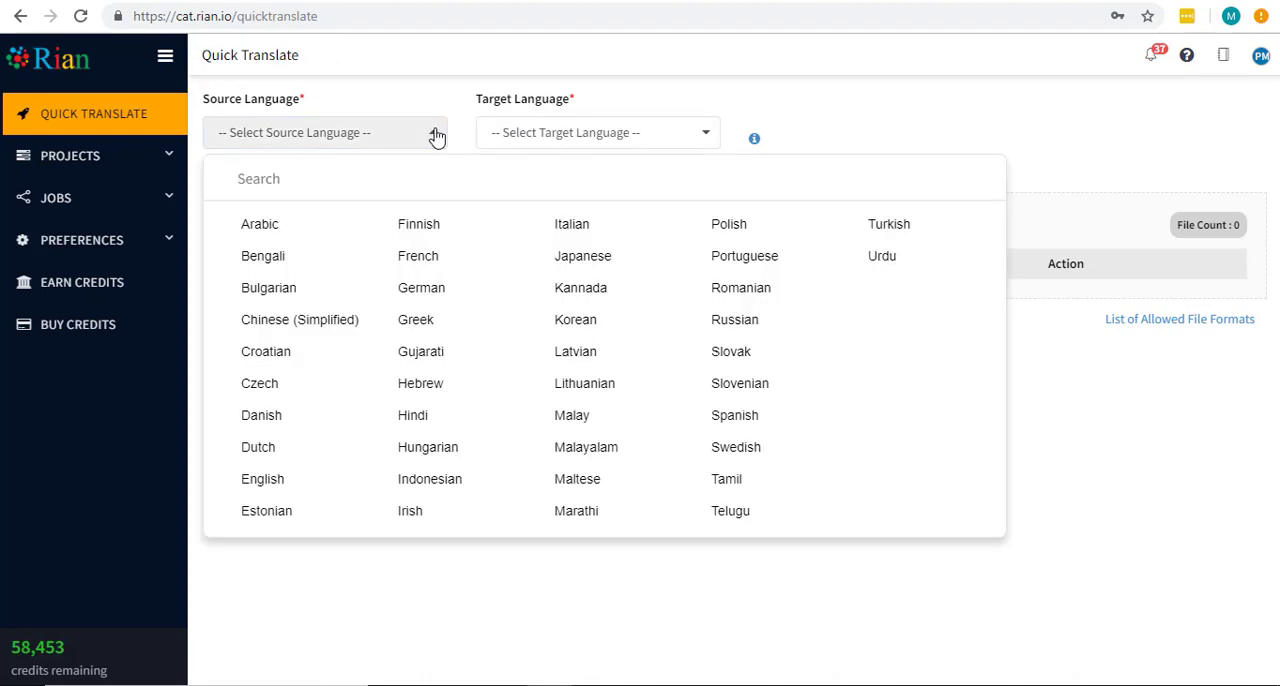
click(582, 255)
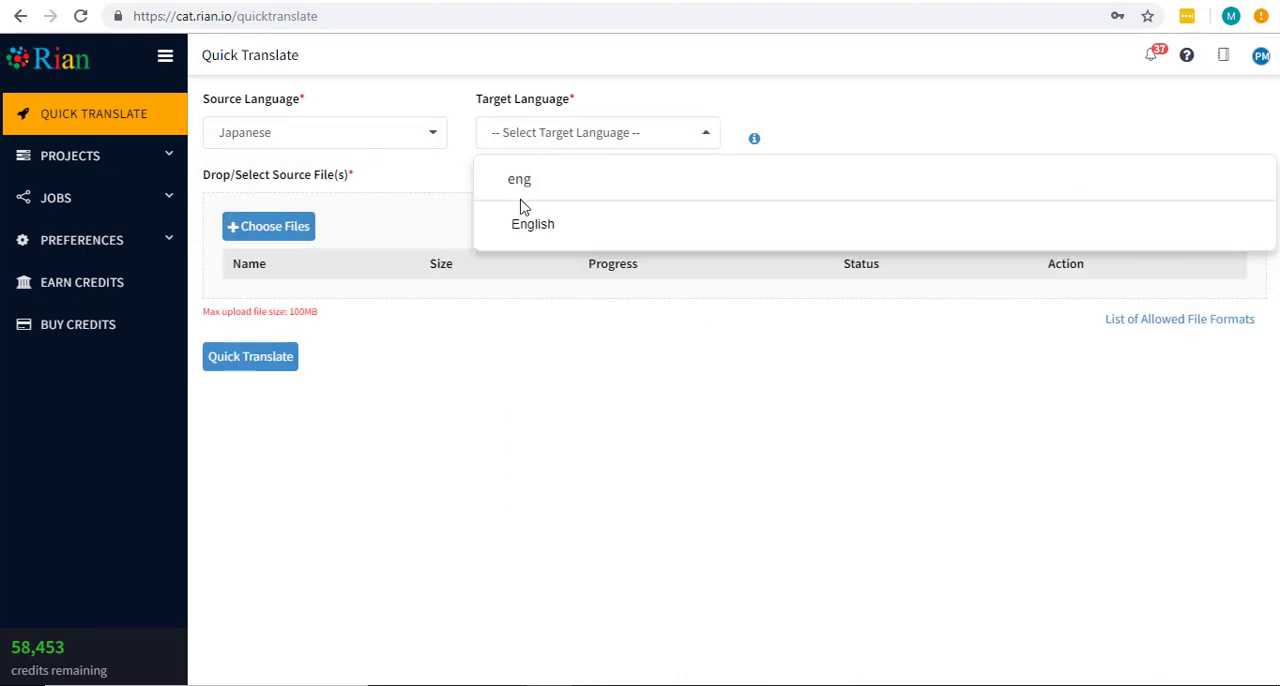
click(268, 225)
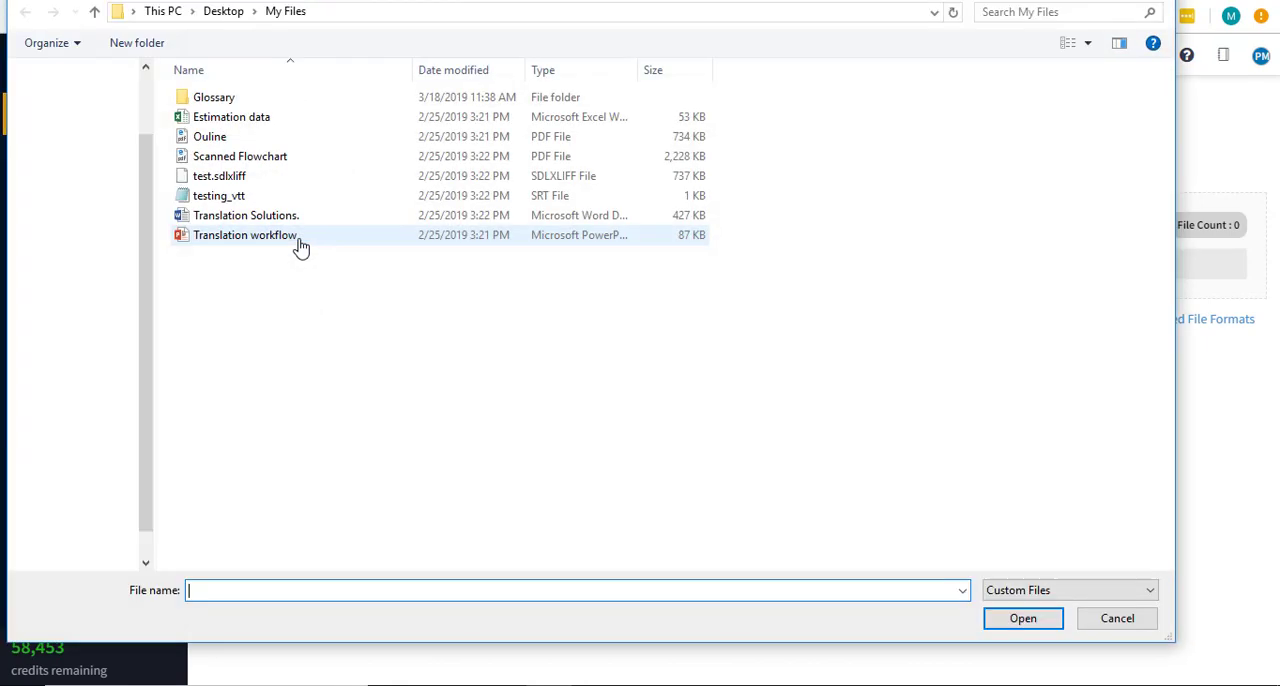
Step: Upload the Translation Solutions document and run Quick Translate
click(246, 215)
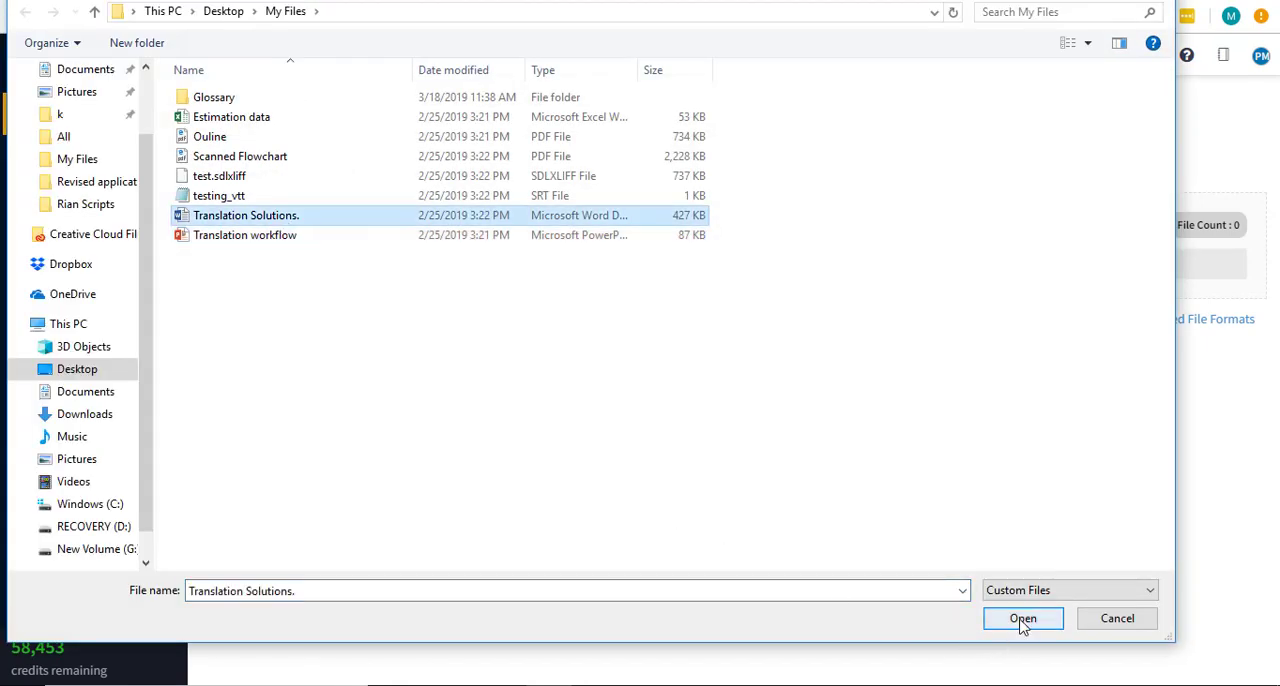
click(1022, 618)
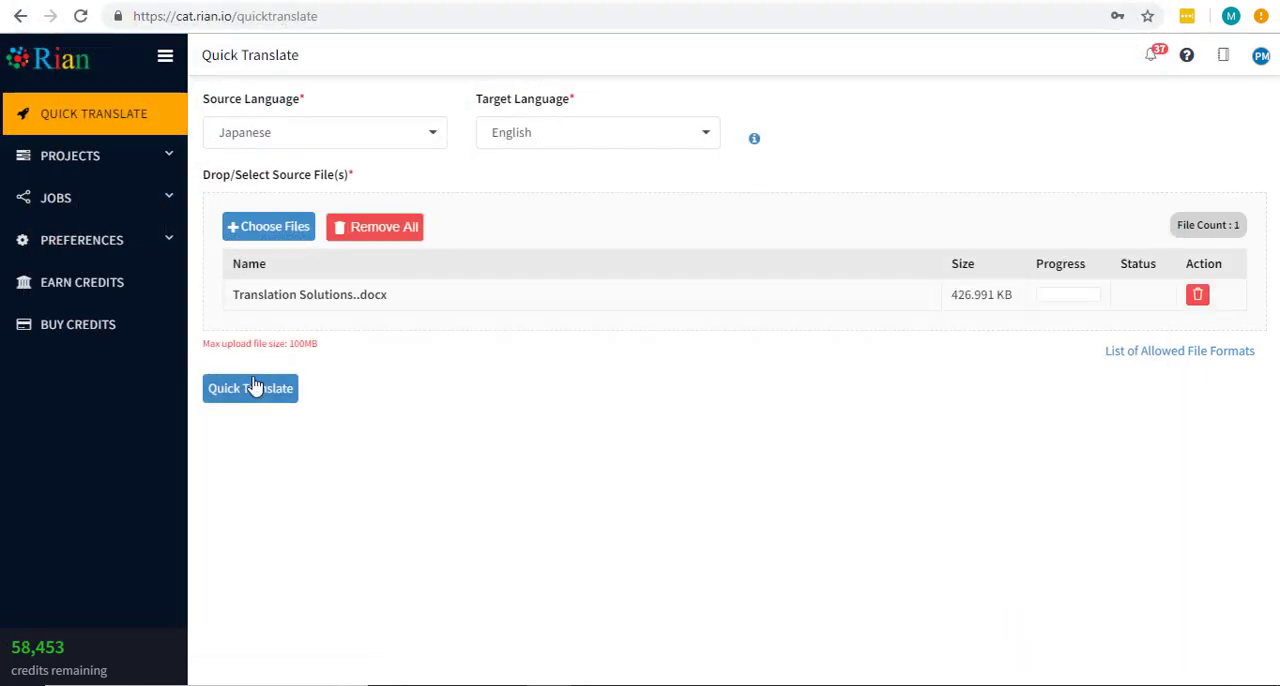
click(249, 388)
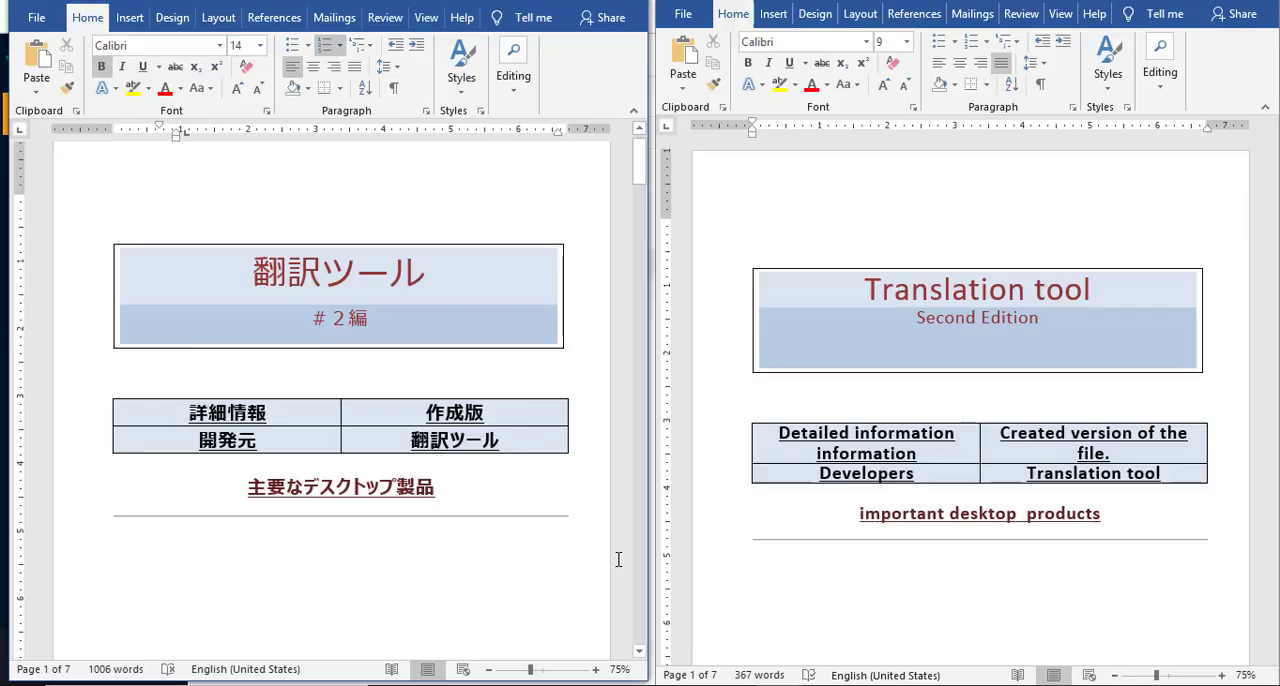
Step: Scroll through the Japanese original and English translation side by side in Word
scroll(down, 3)
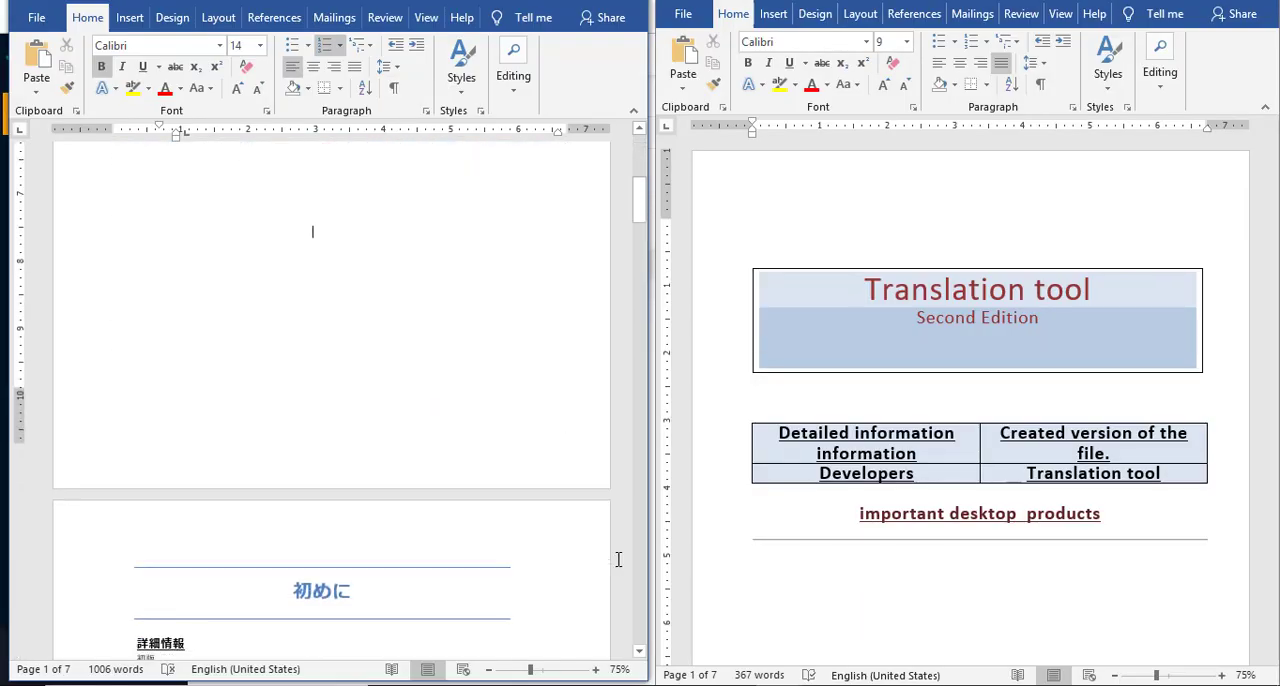
scroll(down, 3)
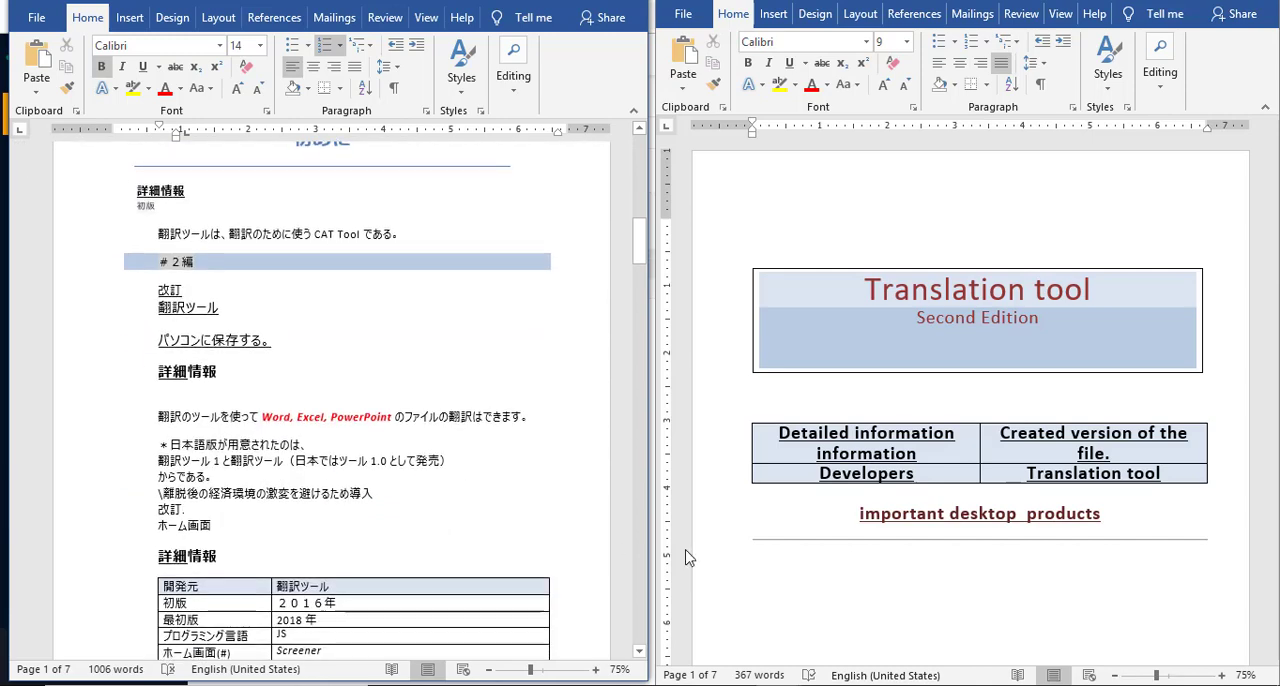
scroll(down, 3)
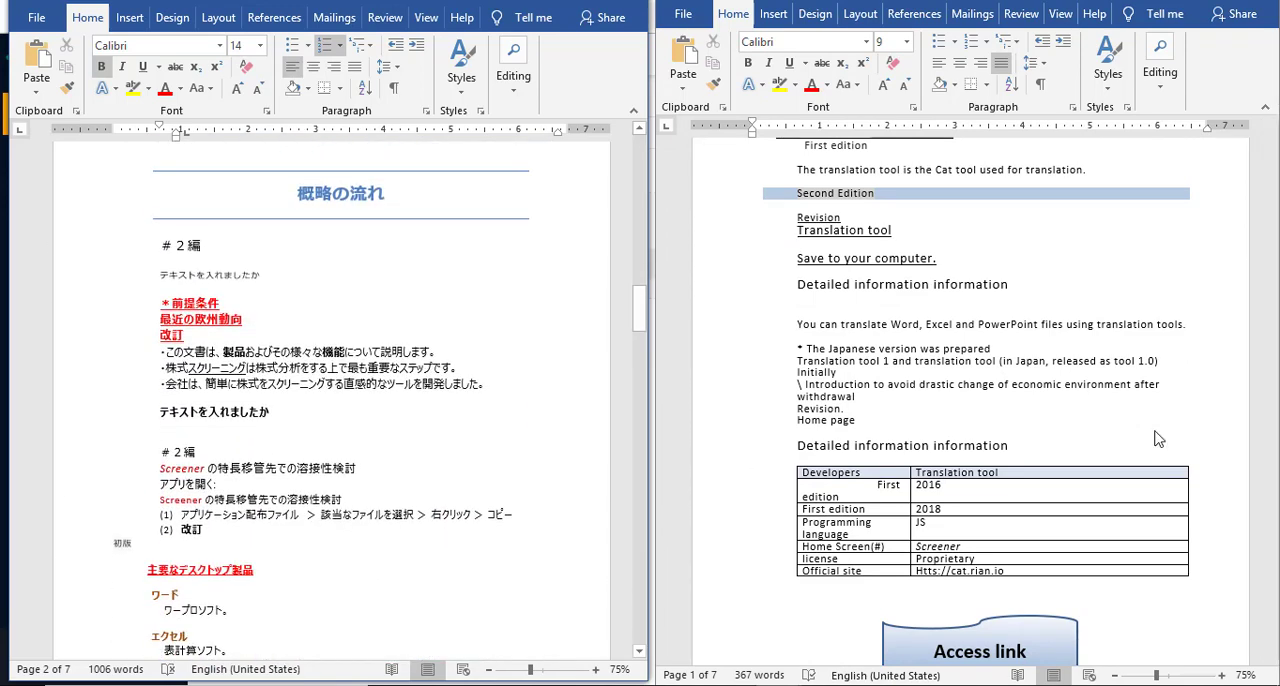
scroll(down, 3)
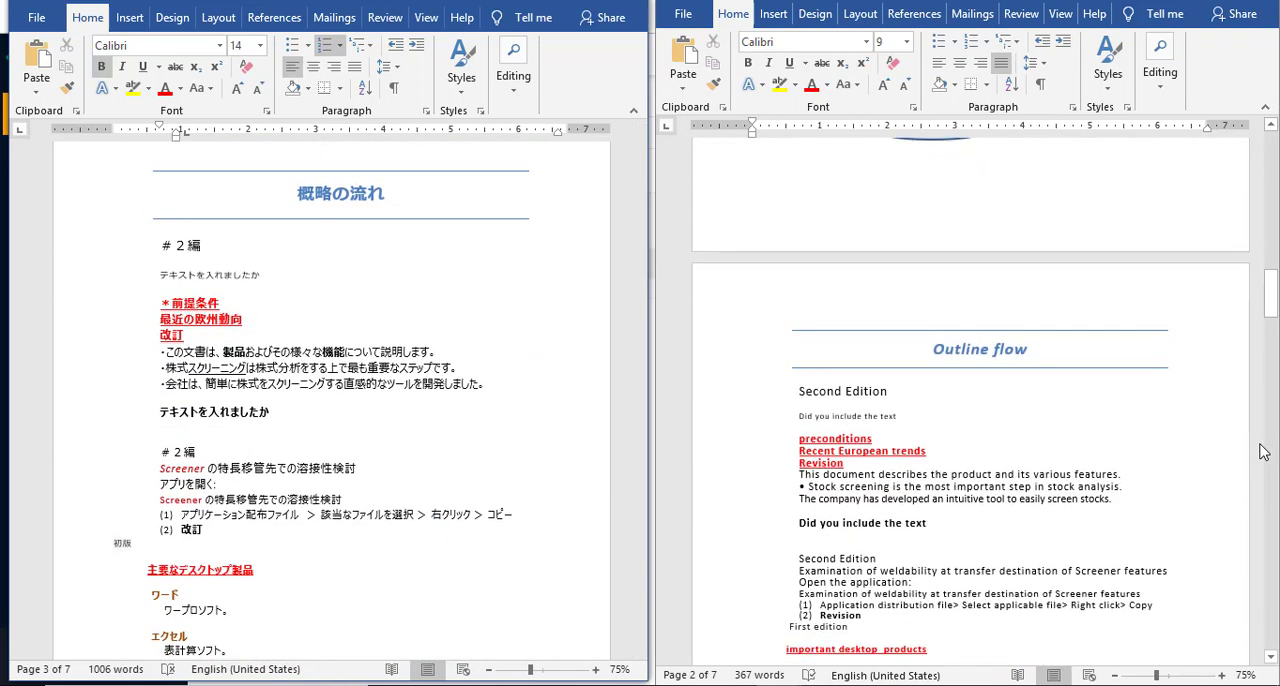
scroll(down, 3)
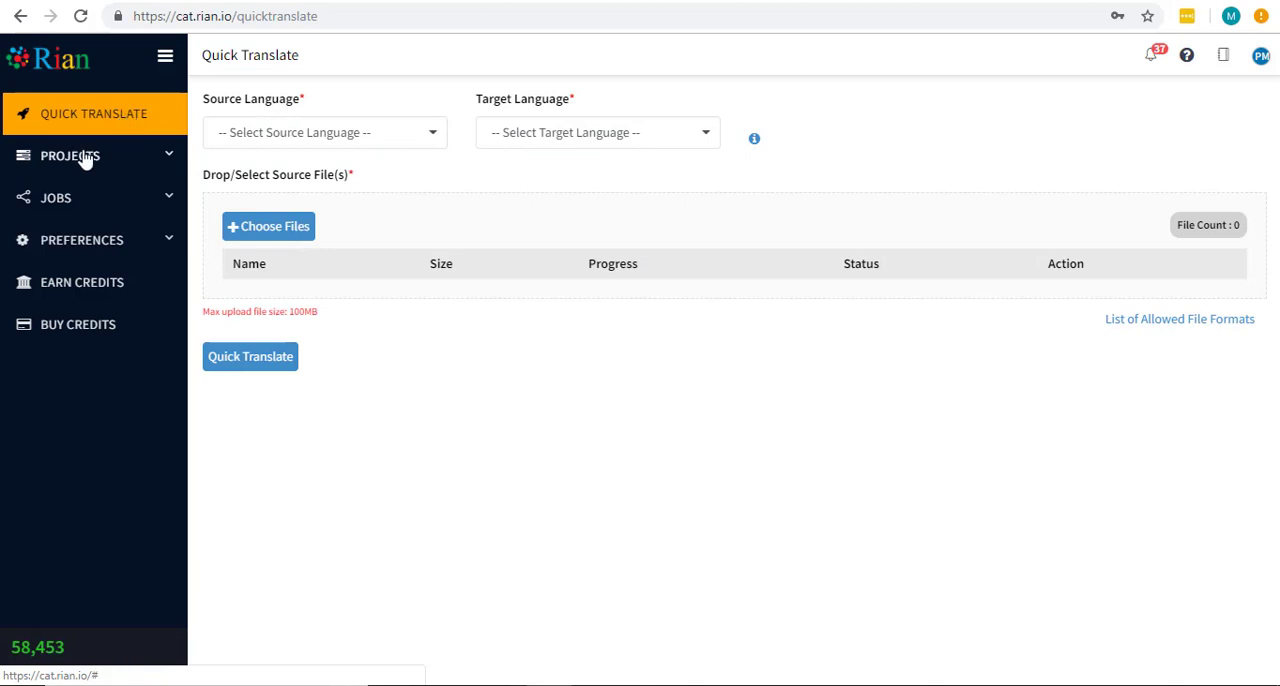
Step: Open All Projects and review the 37-project table's files, language pairs and progress
click(94, 234)
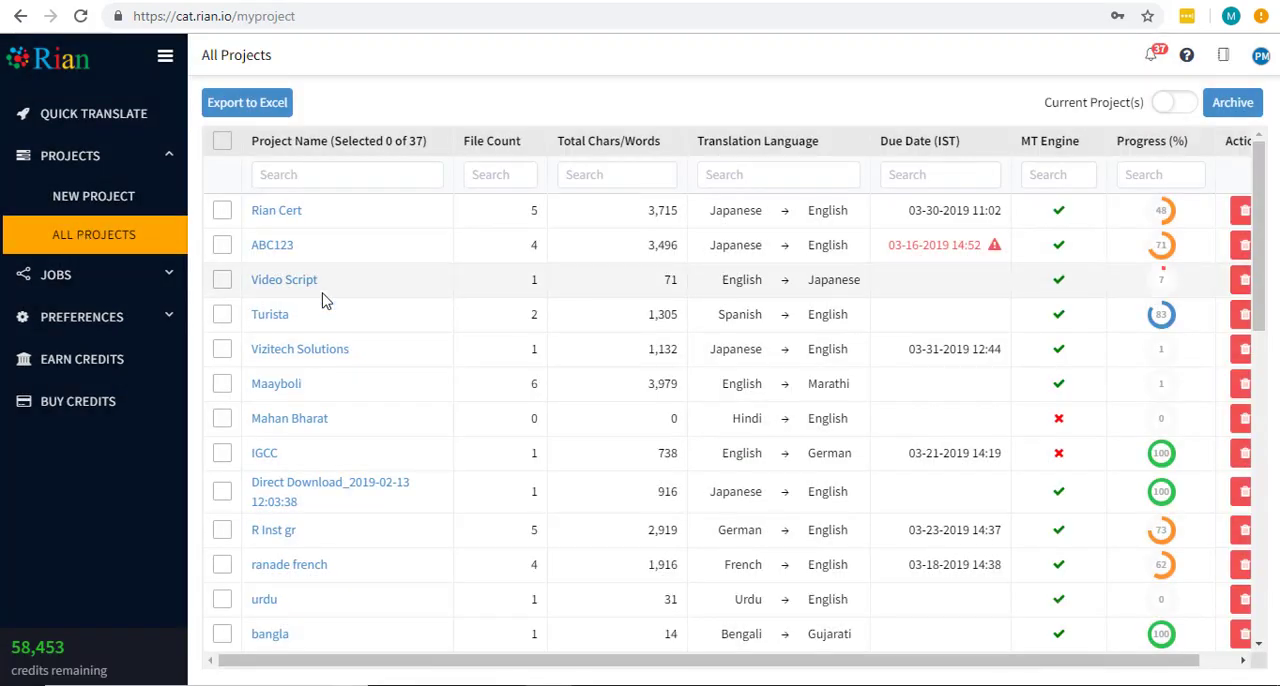
scroll(down, 3)
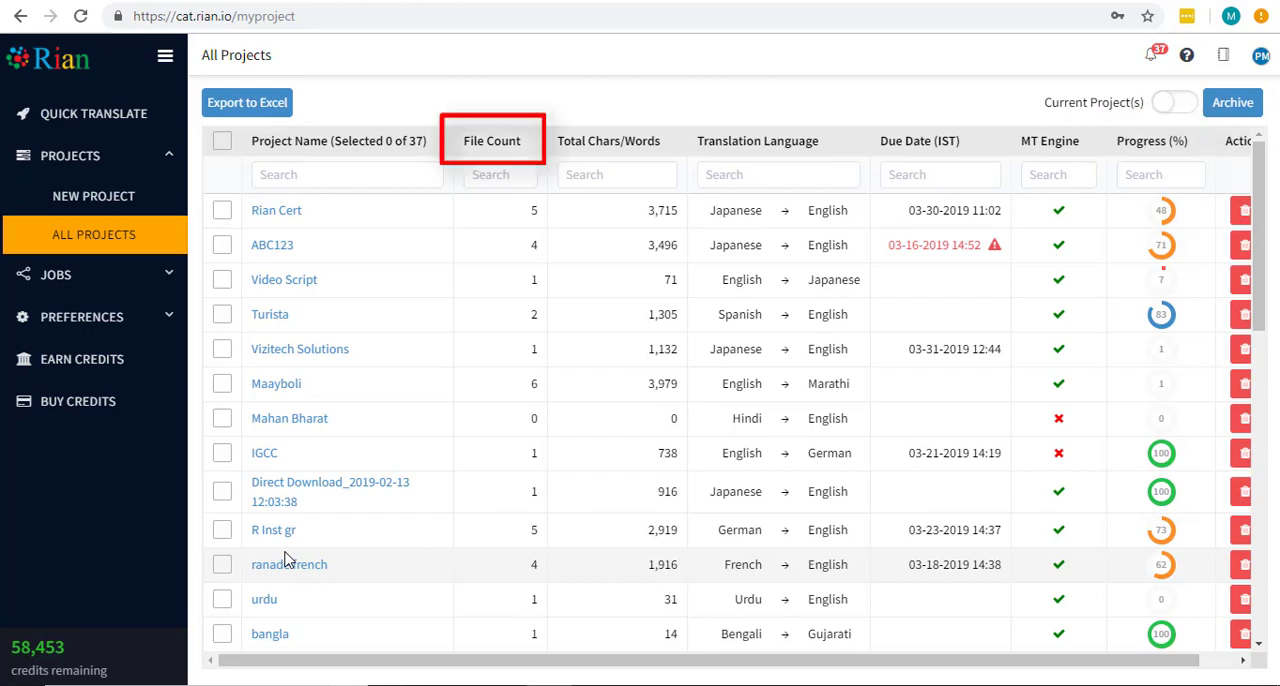
click(608, 140)
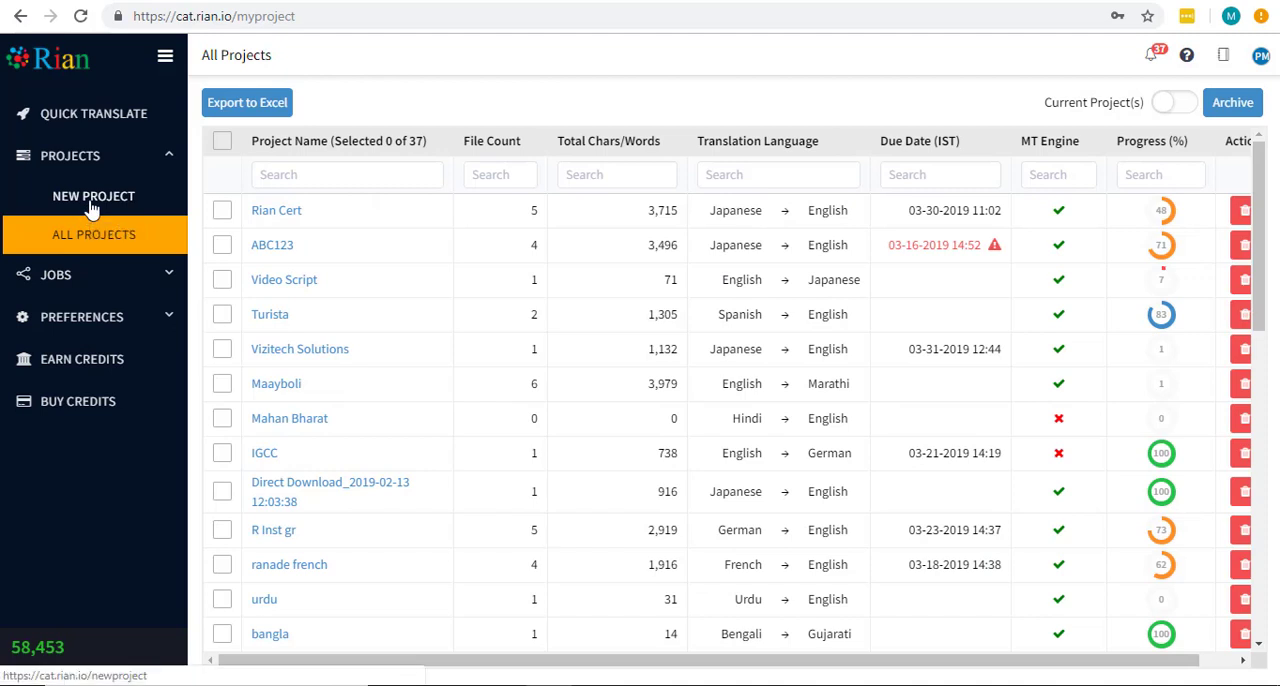
Step: Start a new project and enter the name Tutorials
click(93, 196)
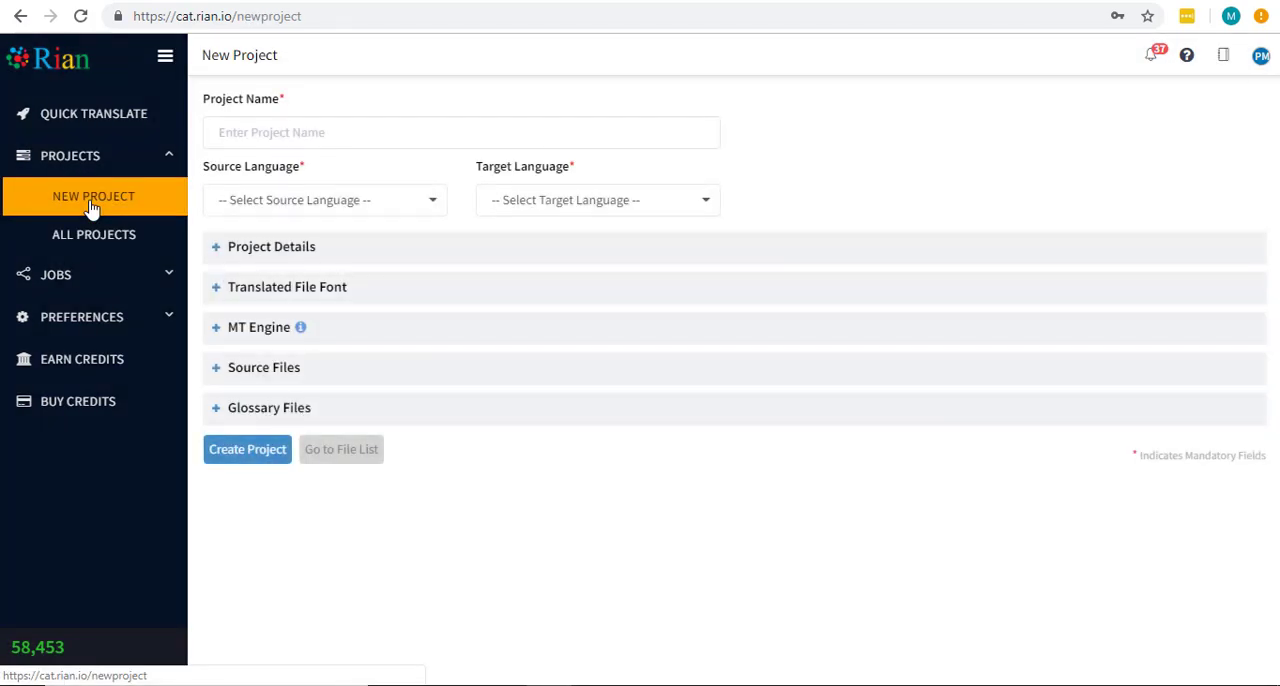
click(461, 132)
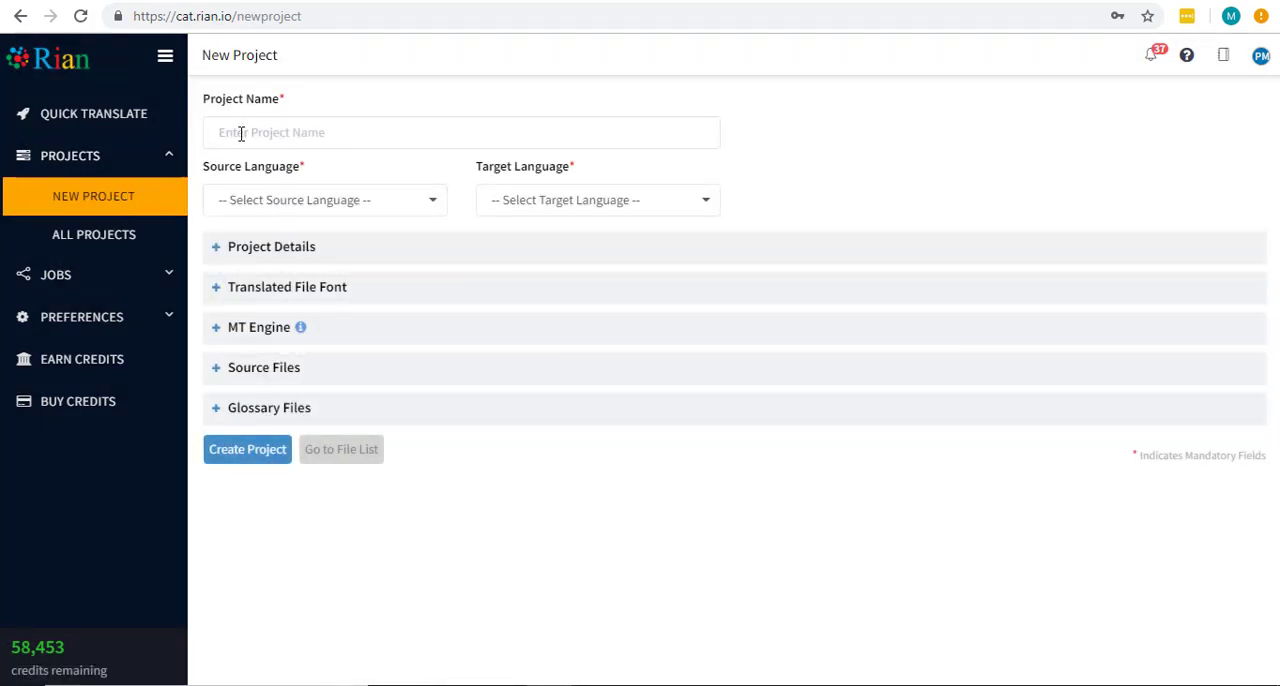
click(460, 132)
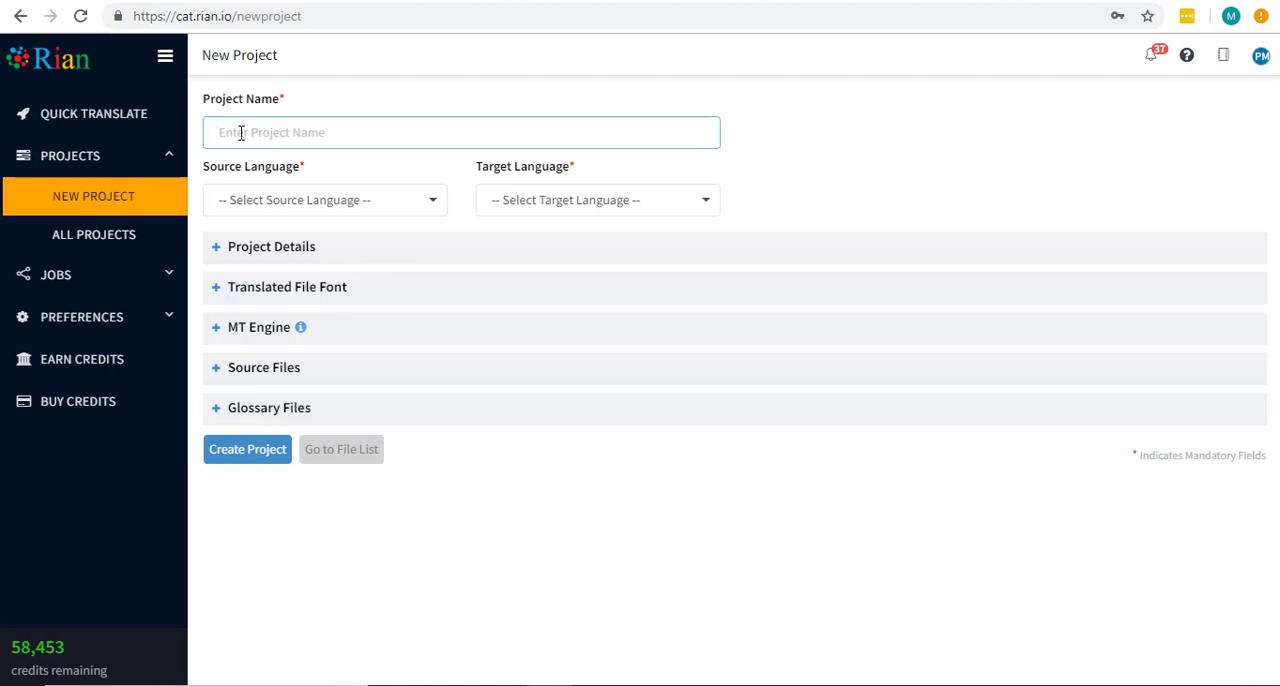
text(Tutorial)
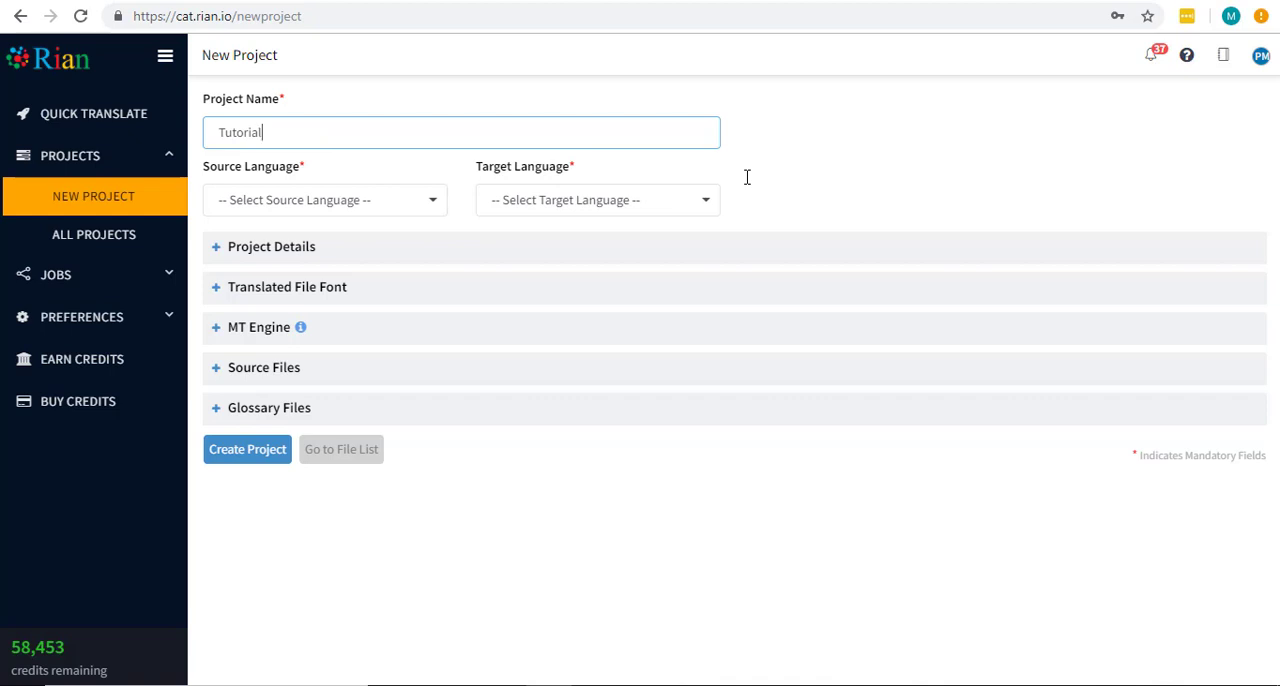
Step: Set the project languages to Japanese source and English target
click(320, 199)
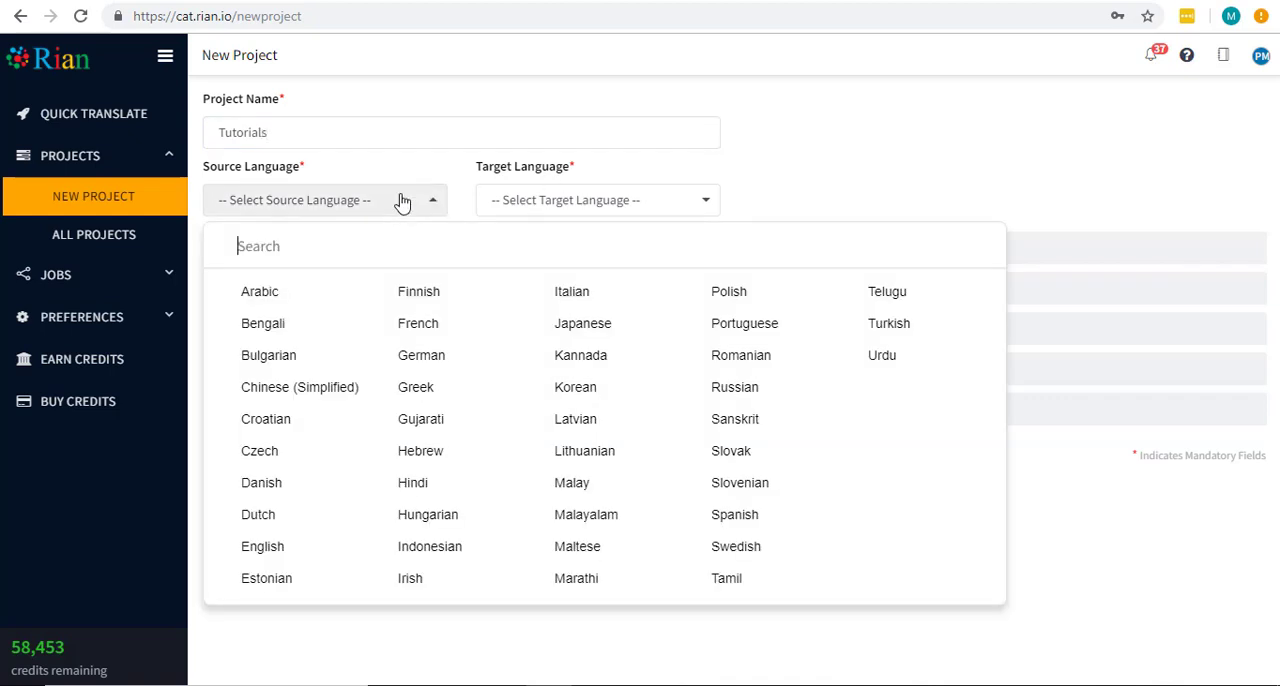
click(582, 323)
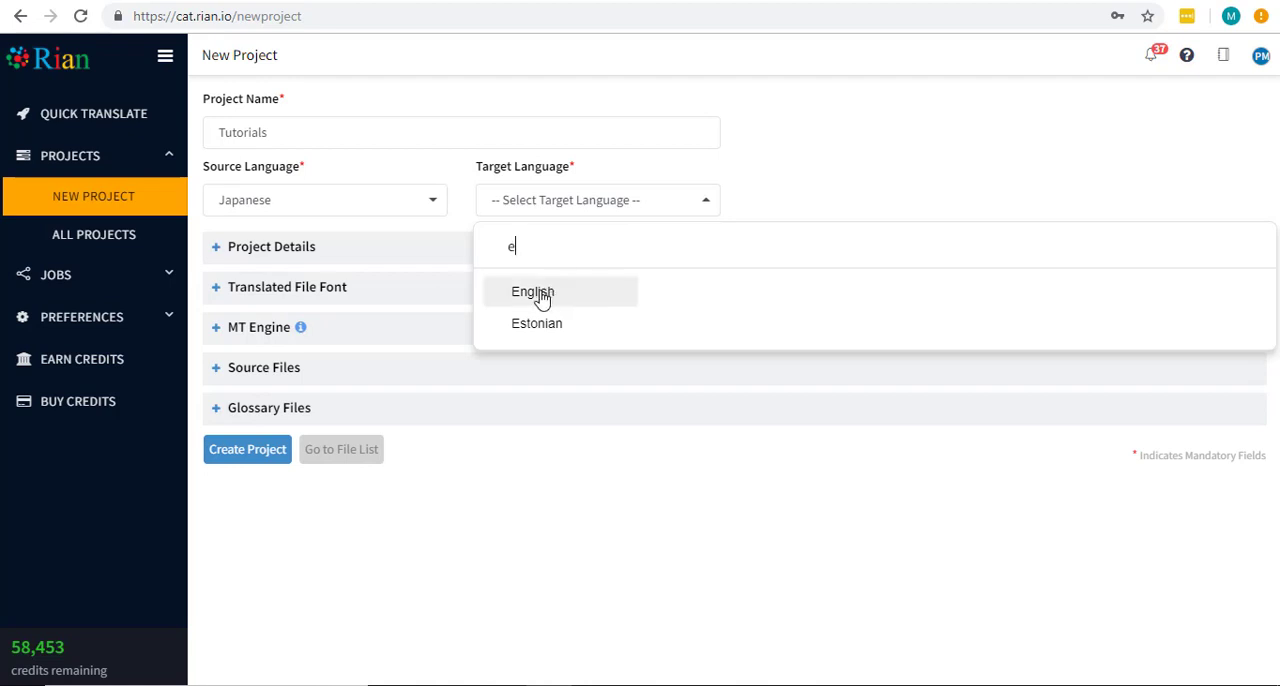
click(532, 291)
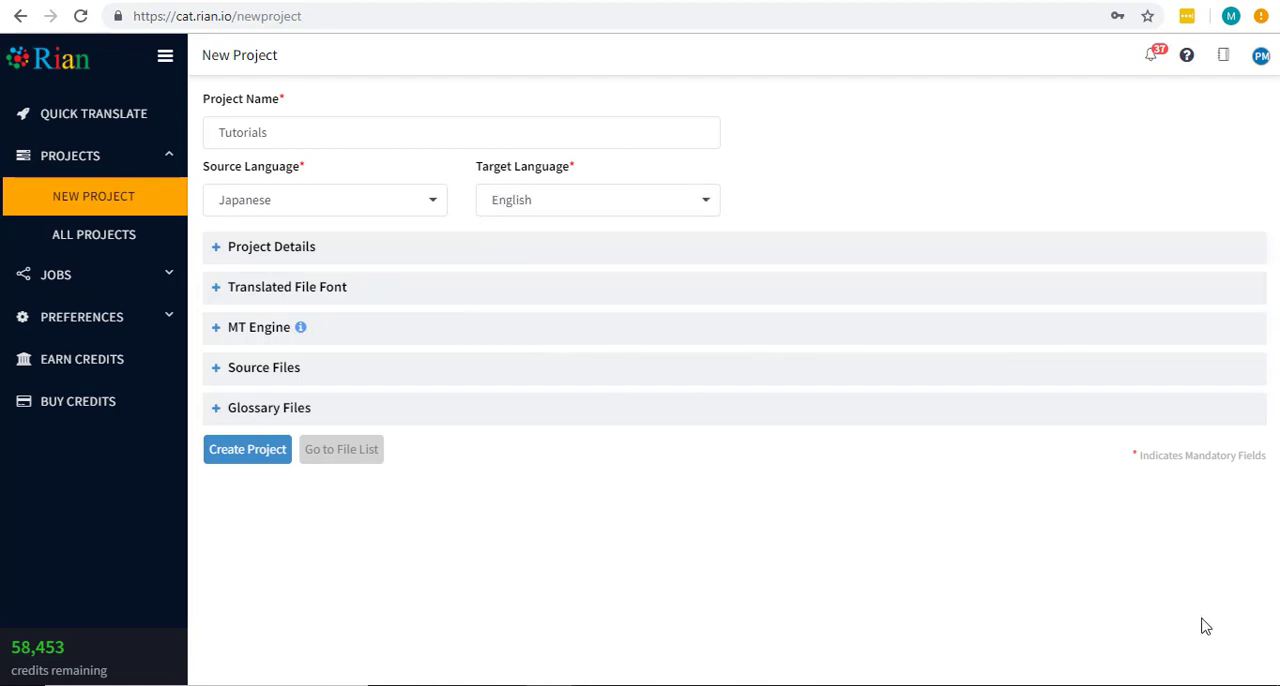
mouse_move(303, 283)
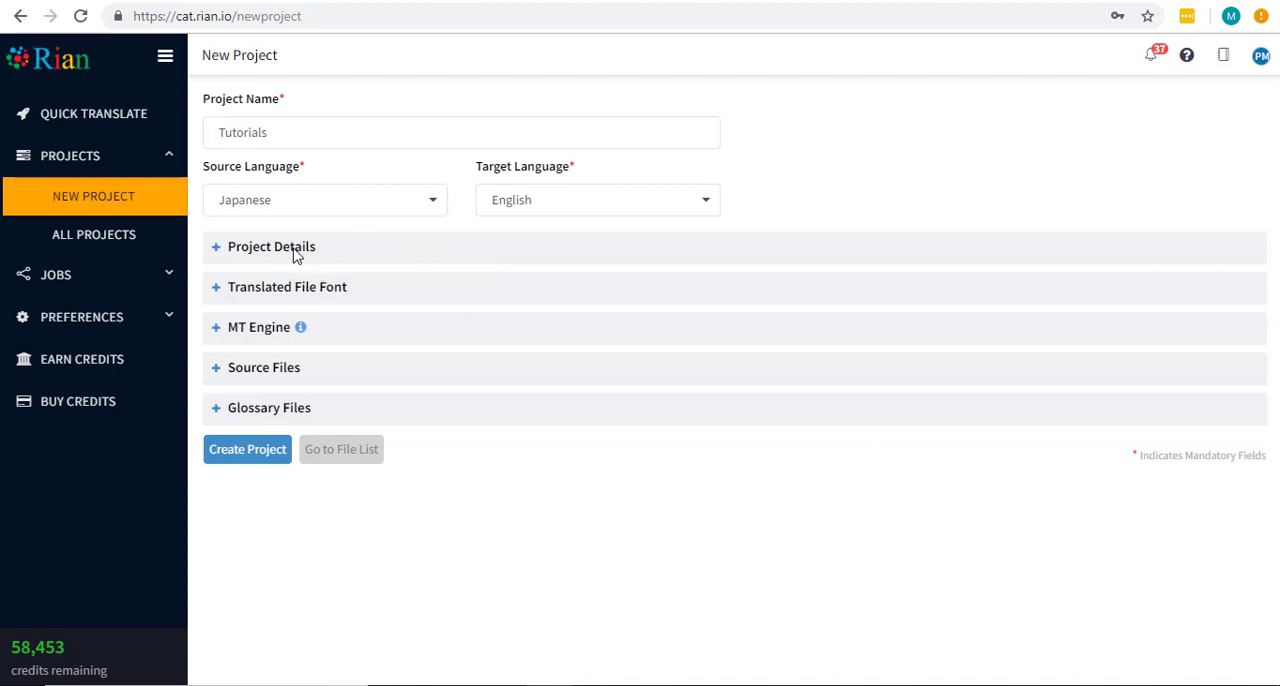
Step: Expand Project Details and set the due date to March 23
click(271, 246)
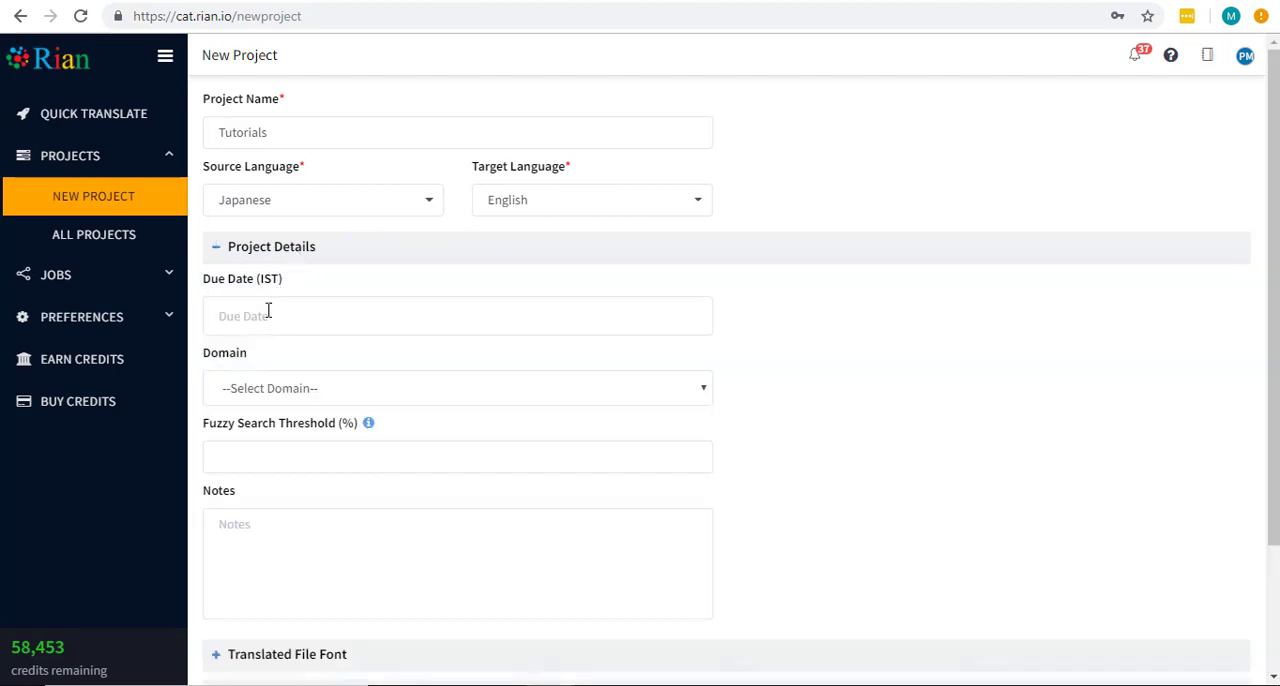
click(457, 315)
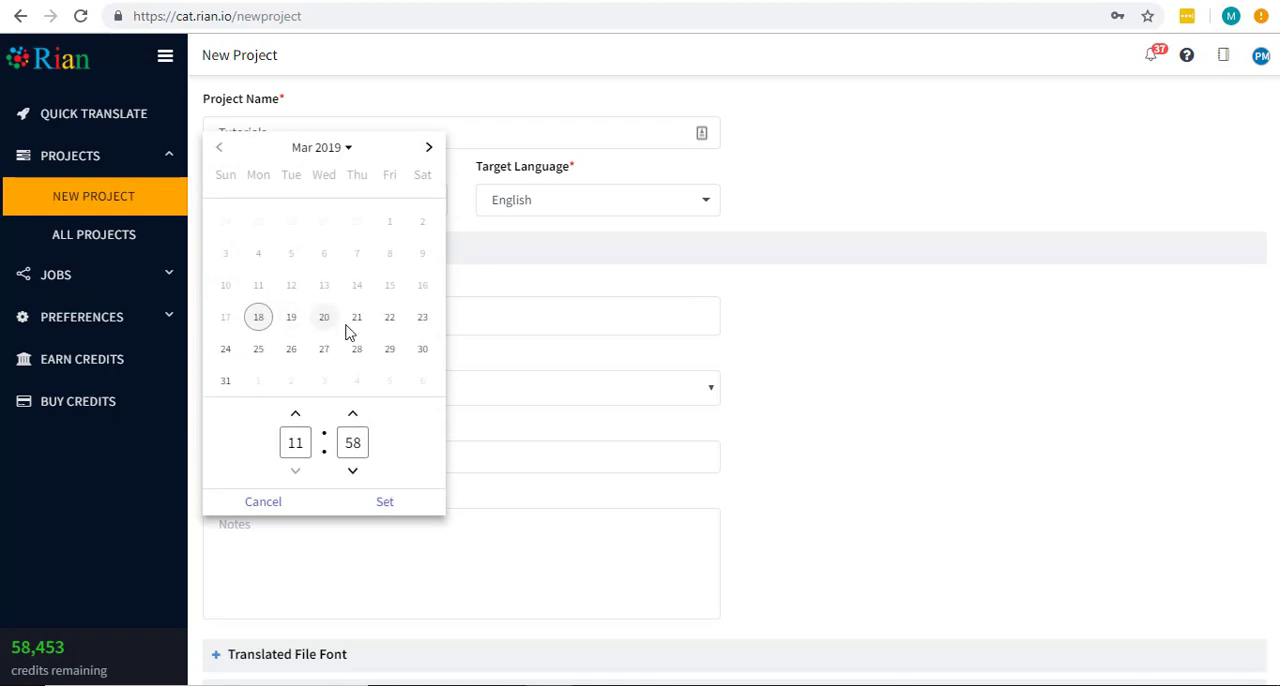
click(422, 317)
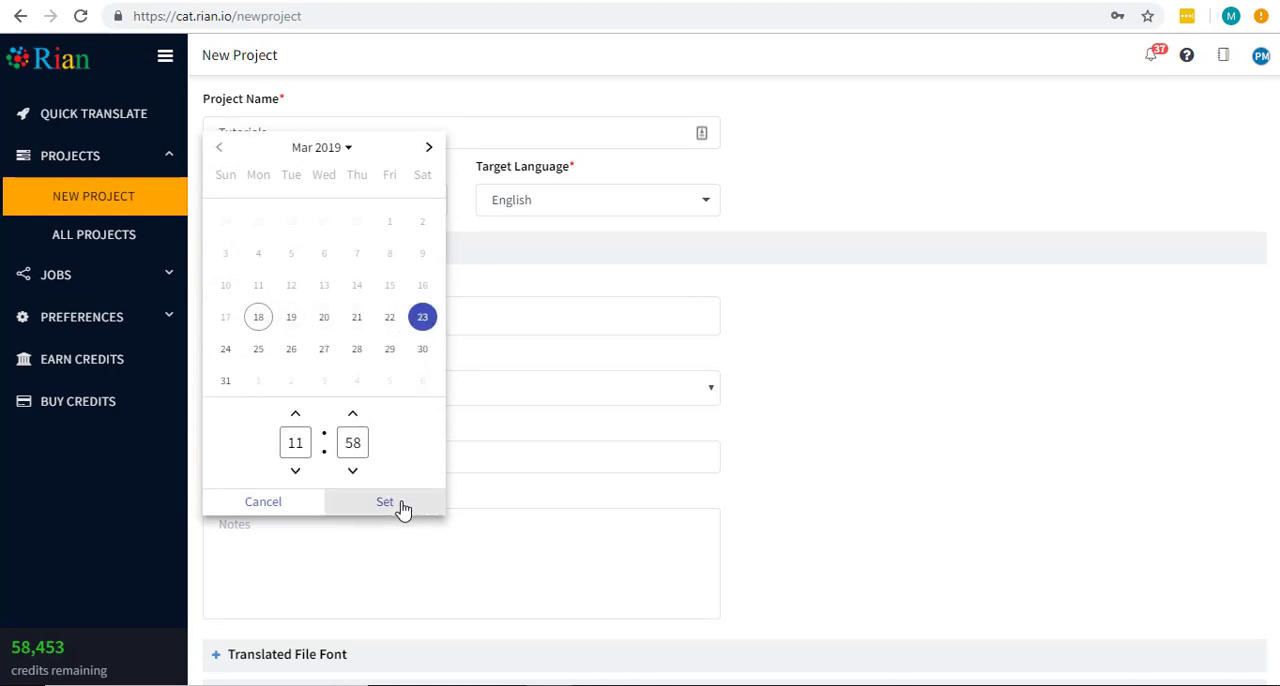
click(385, 501)
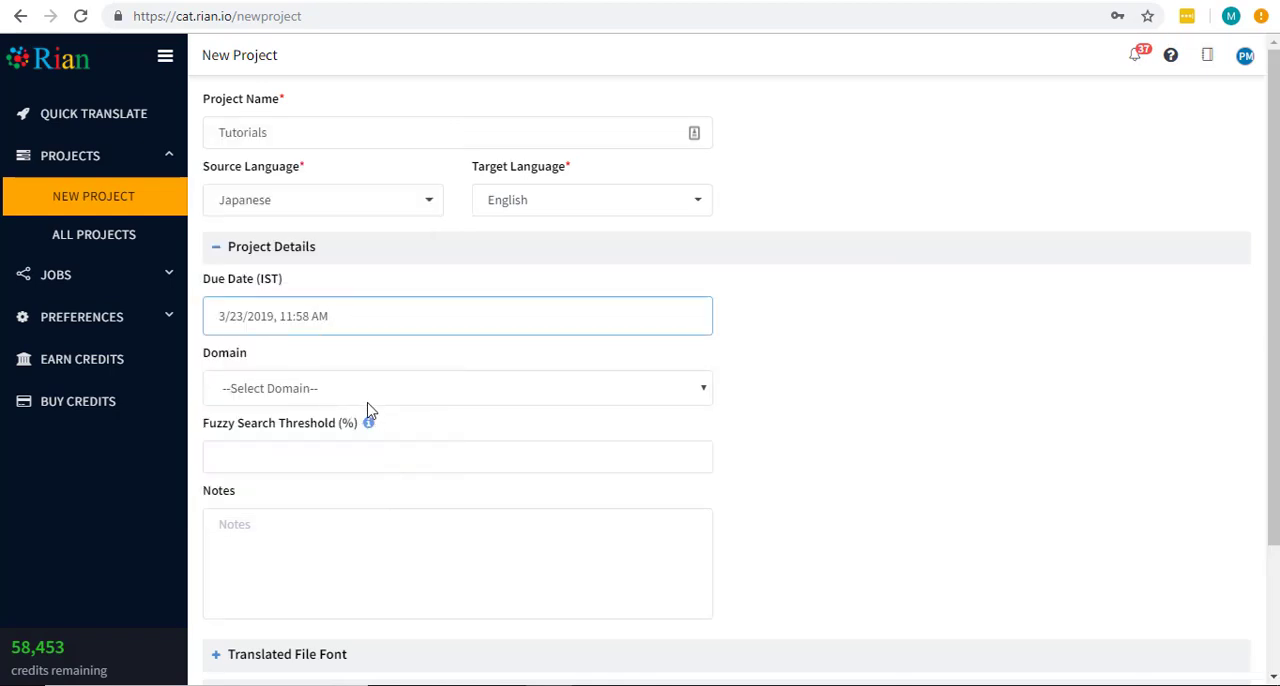
Step: Choose IT Software domain, 75 fuzzy threshold, and note 'Do not translate text in Yellow'
click(457, 388)
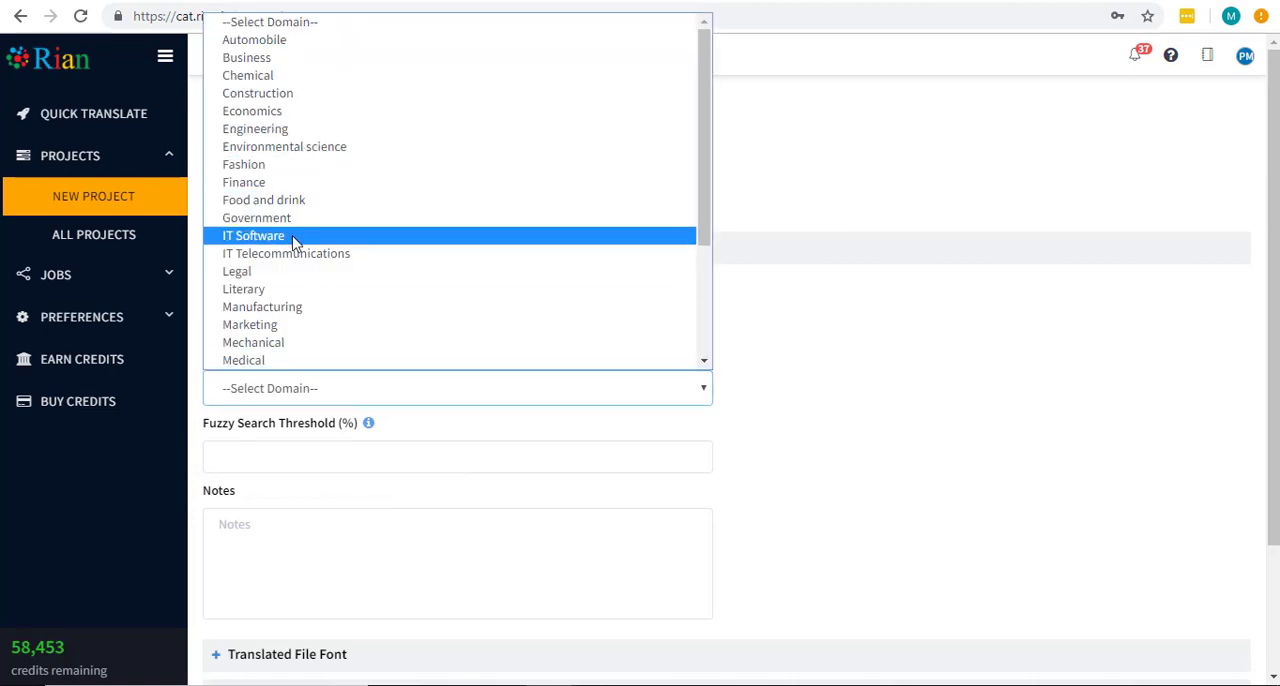
click(253, 235)
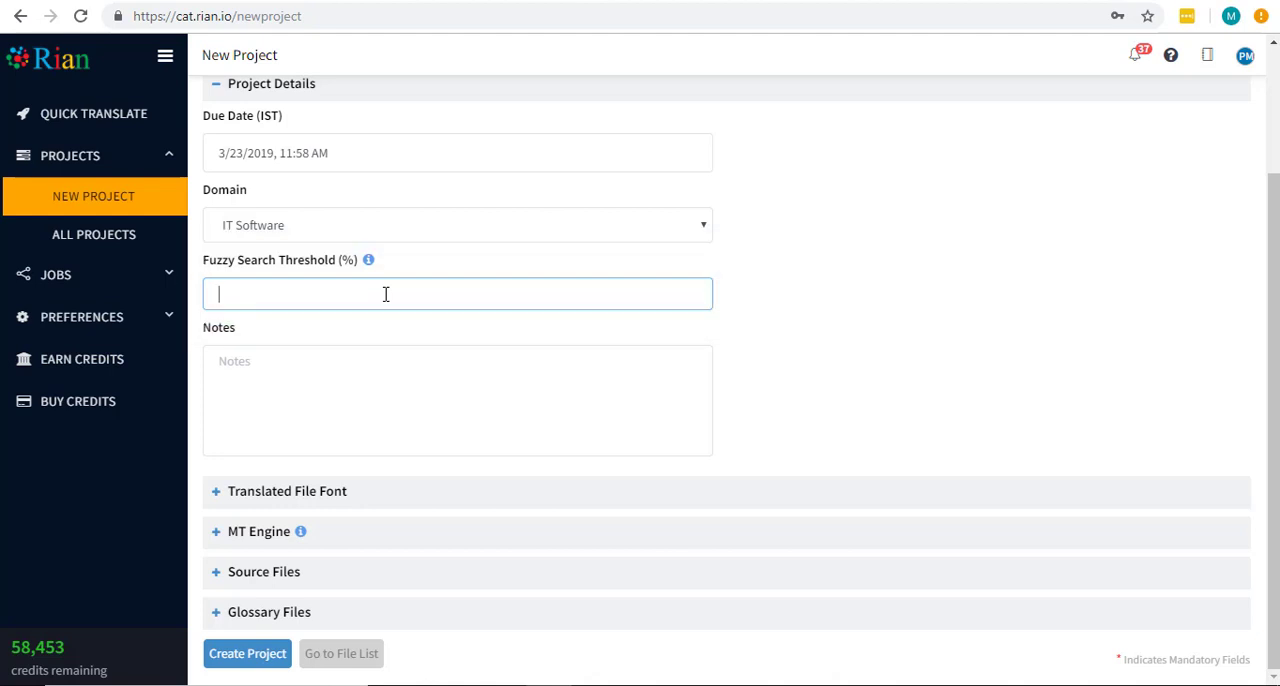
text(75)
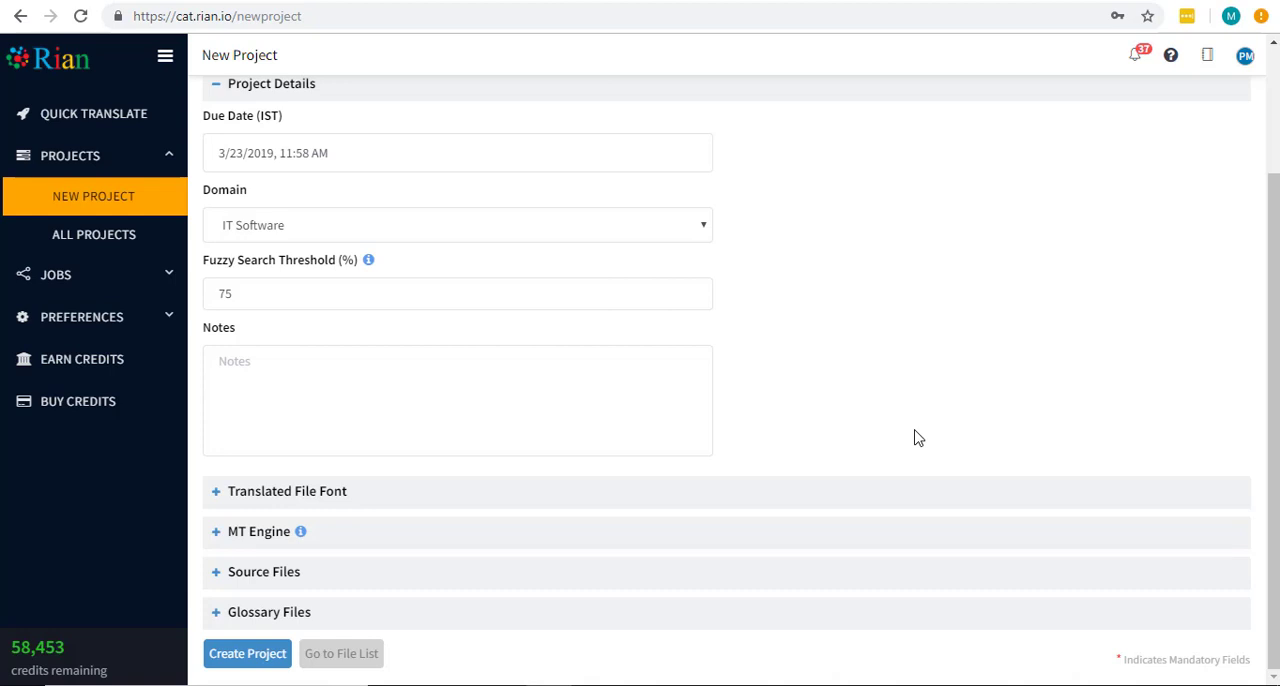
click(457, 400)
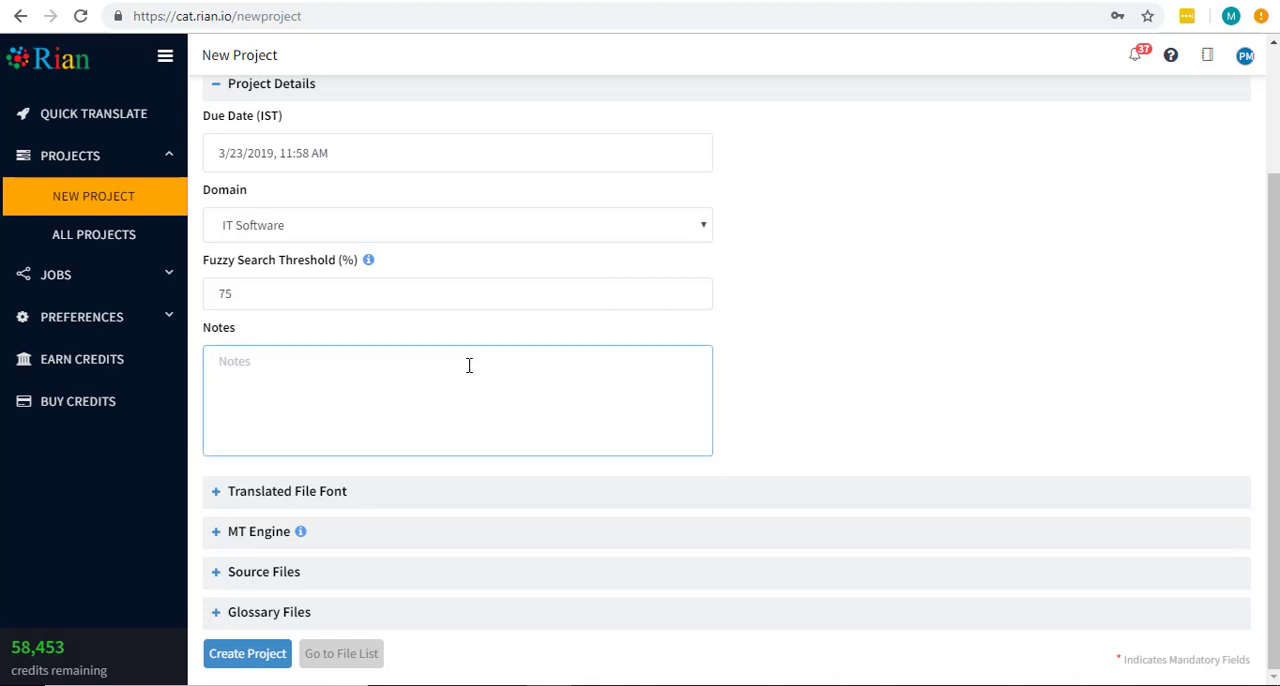
text(Do not translate text in Yellow)
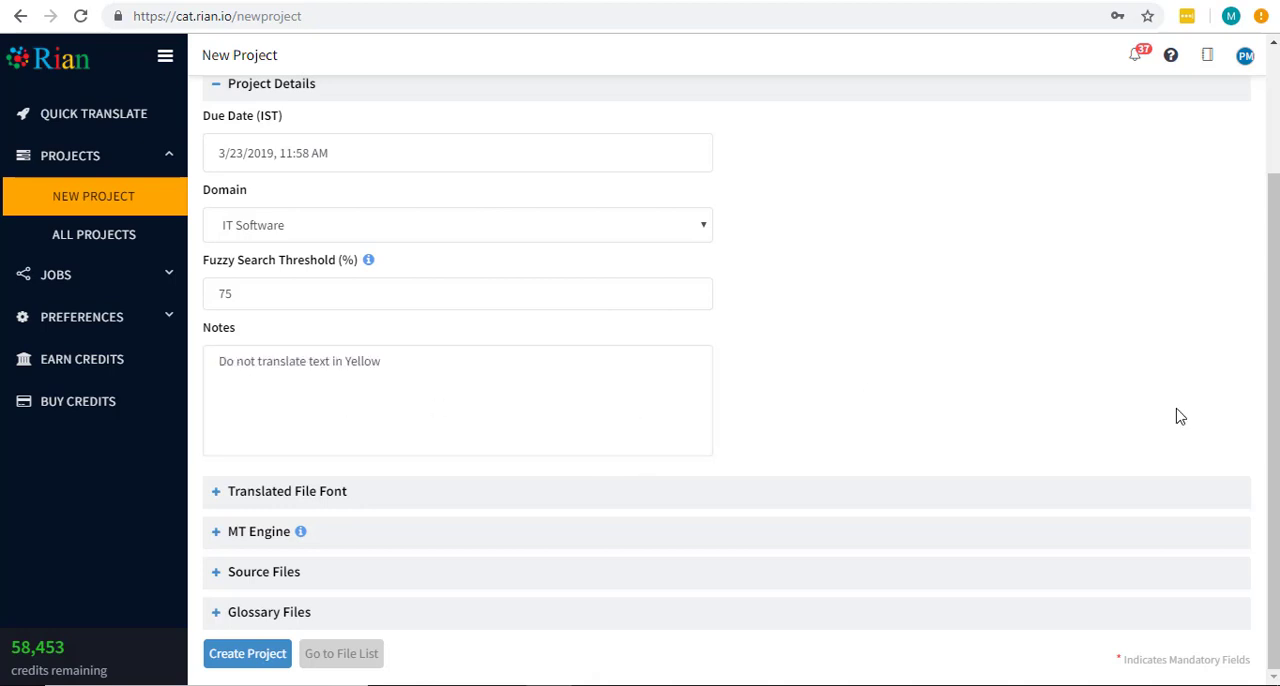
Step: Expand MT Engine and tick the Google, Microsoft, IBM Watson and Amazon checkboxes
click(259, 531)
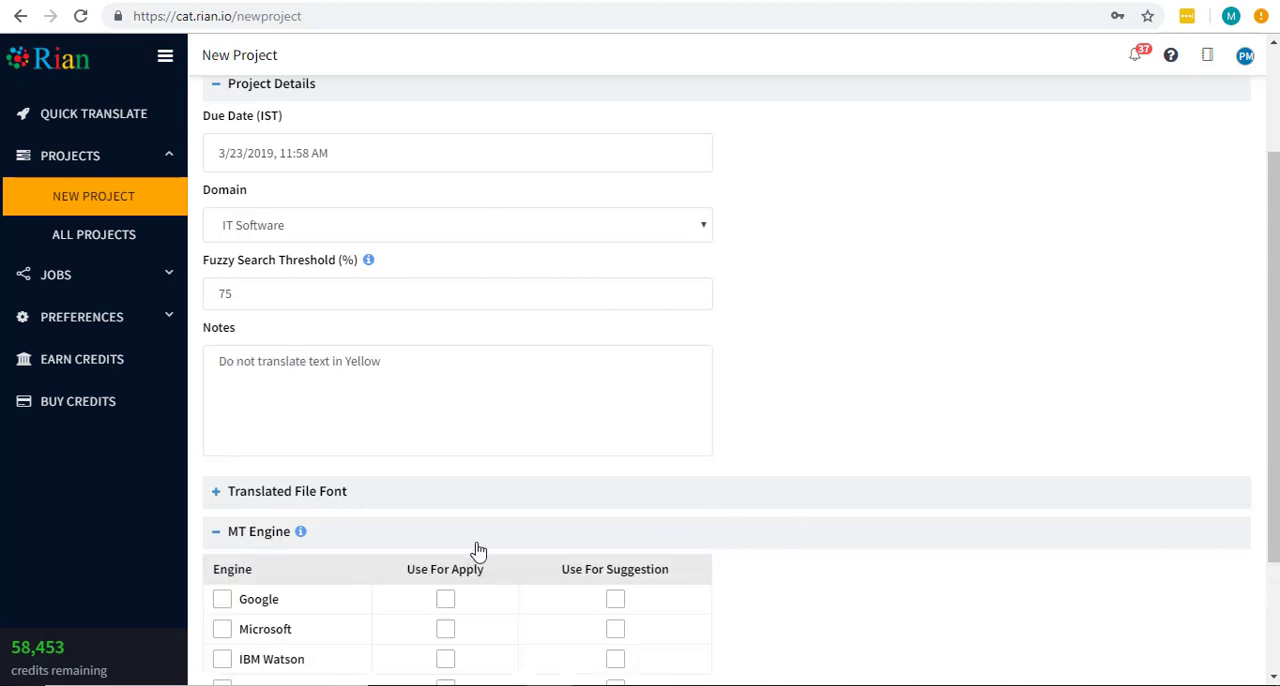
scroll(down, 3)
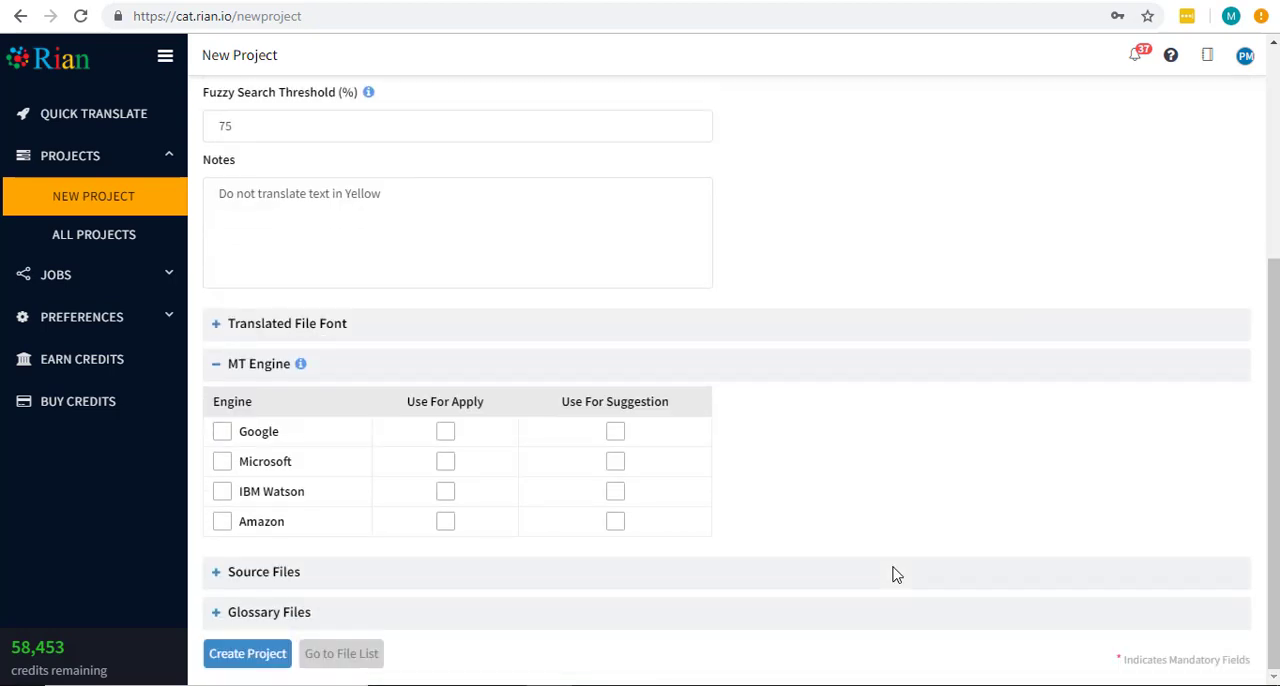
mouse_move(758, 500)
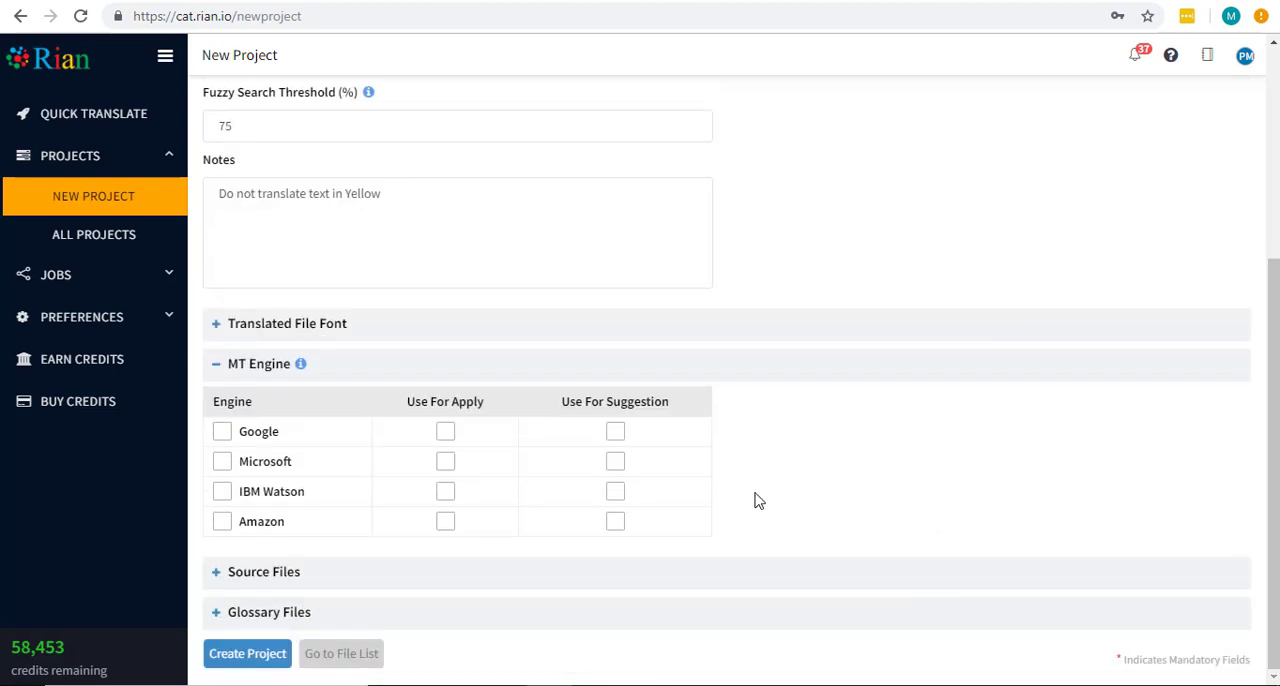
click(221, 431)
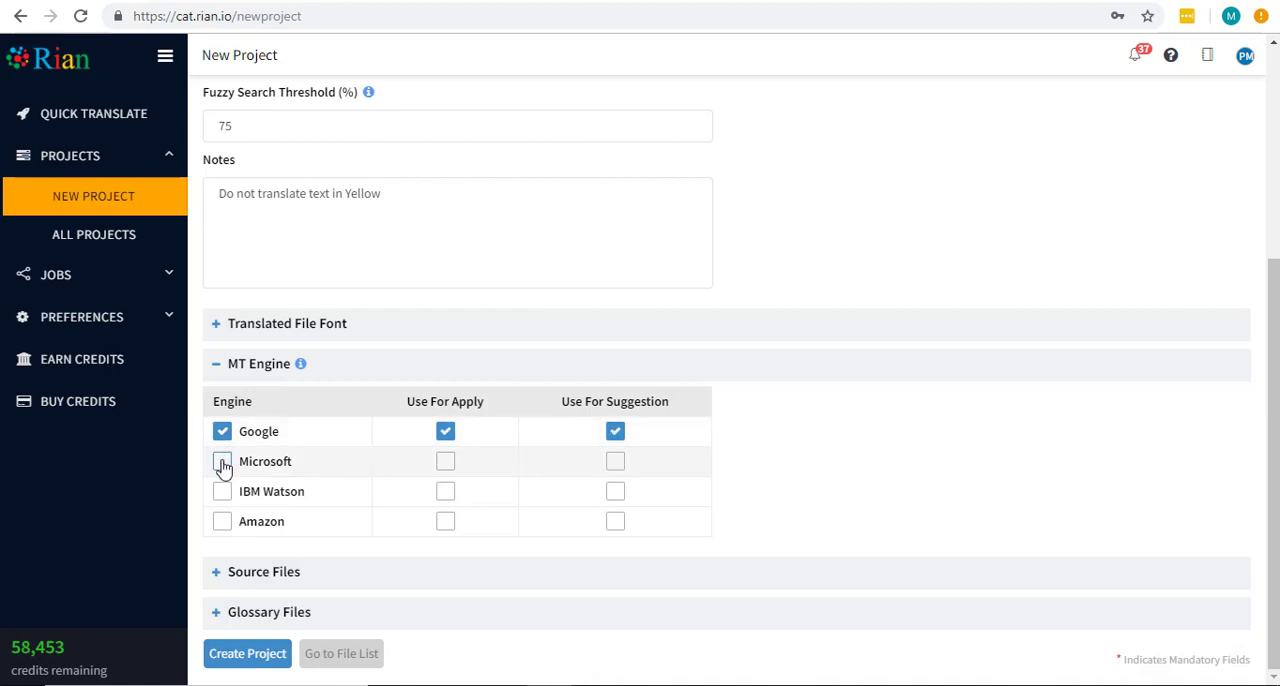
click(221, 461)
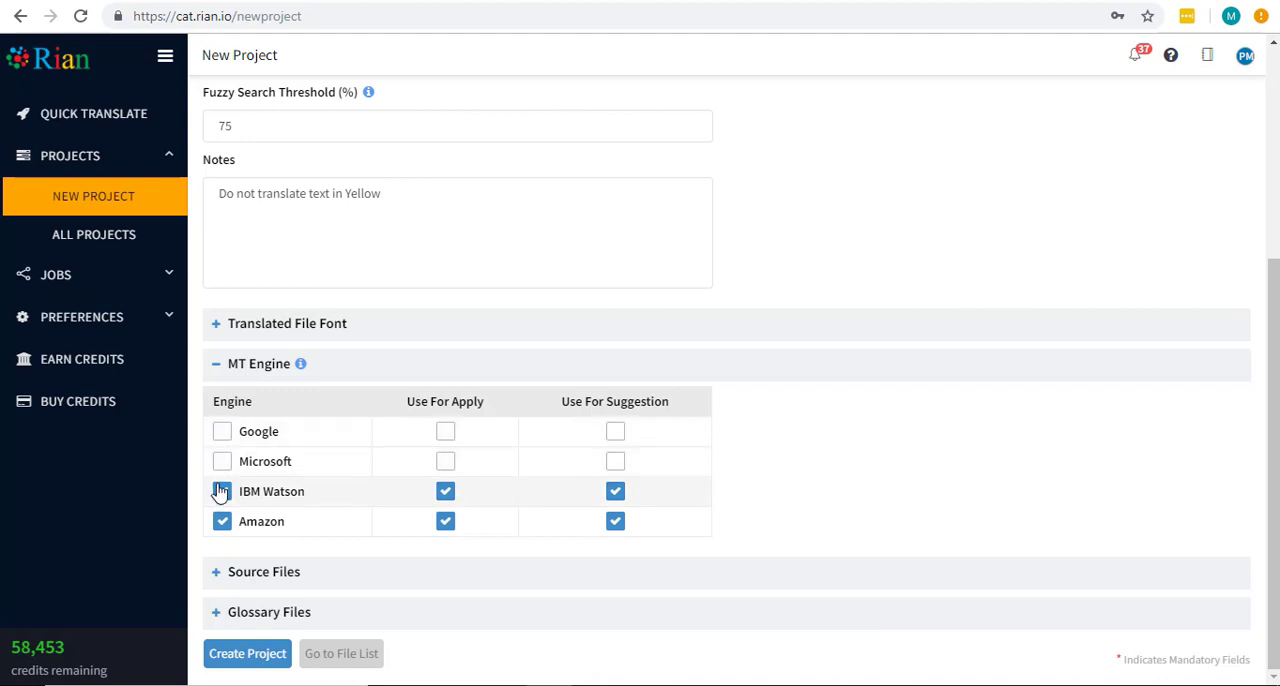
click(221, 491)
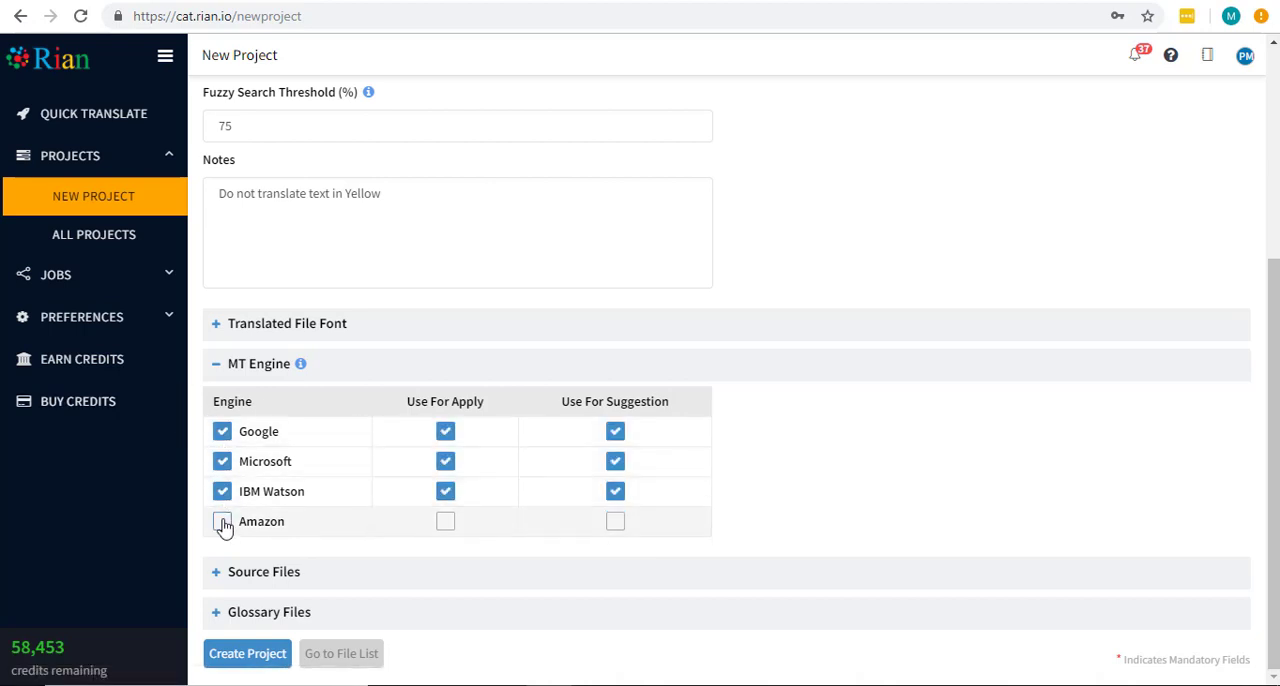
click(222, 521)
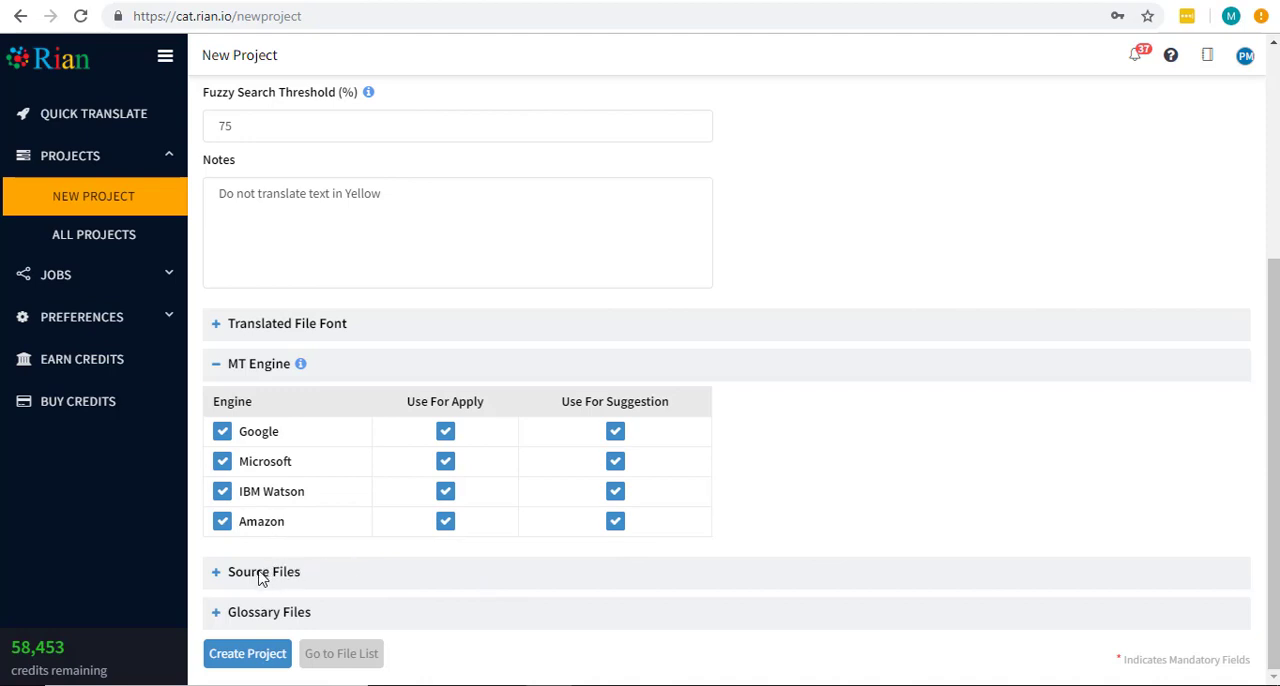
Step: Add three files under Source Files, then three glossaries under Glossary Files
click(263, 571)
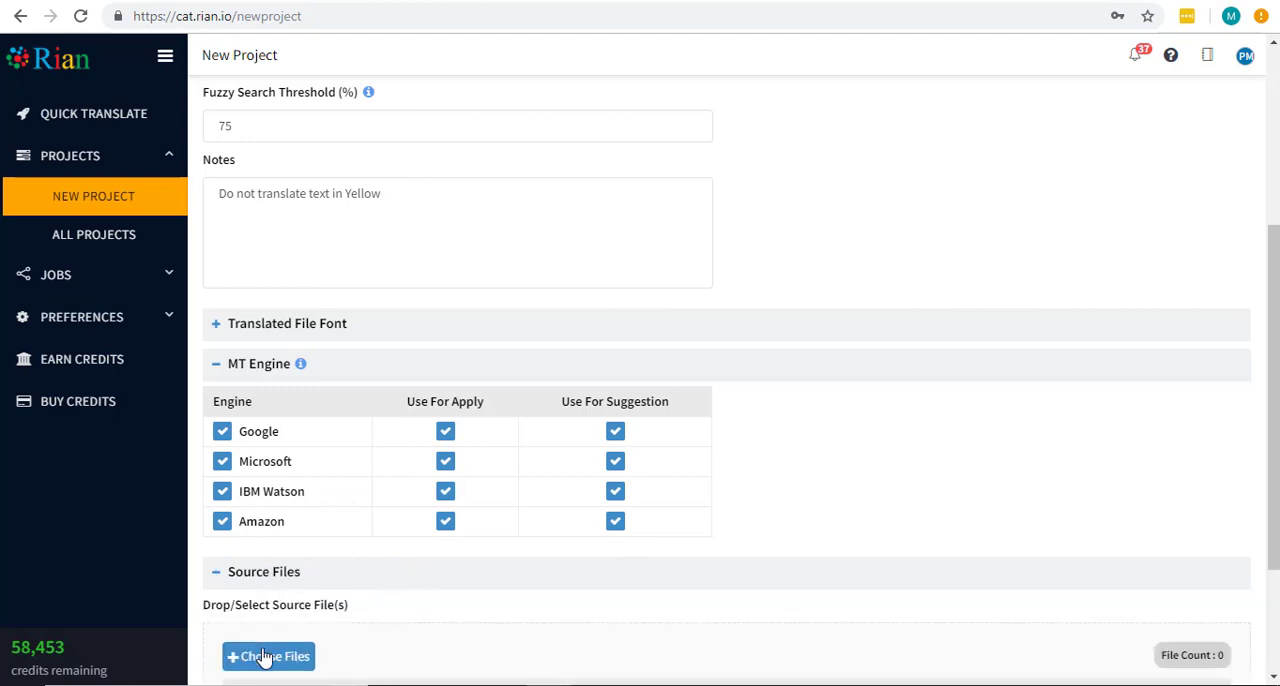
click(268, 656)
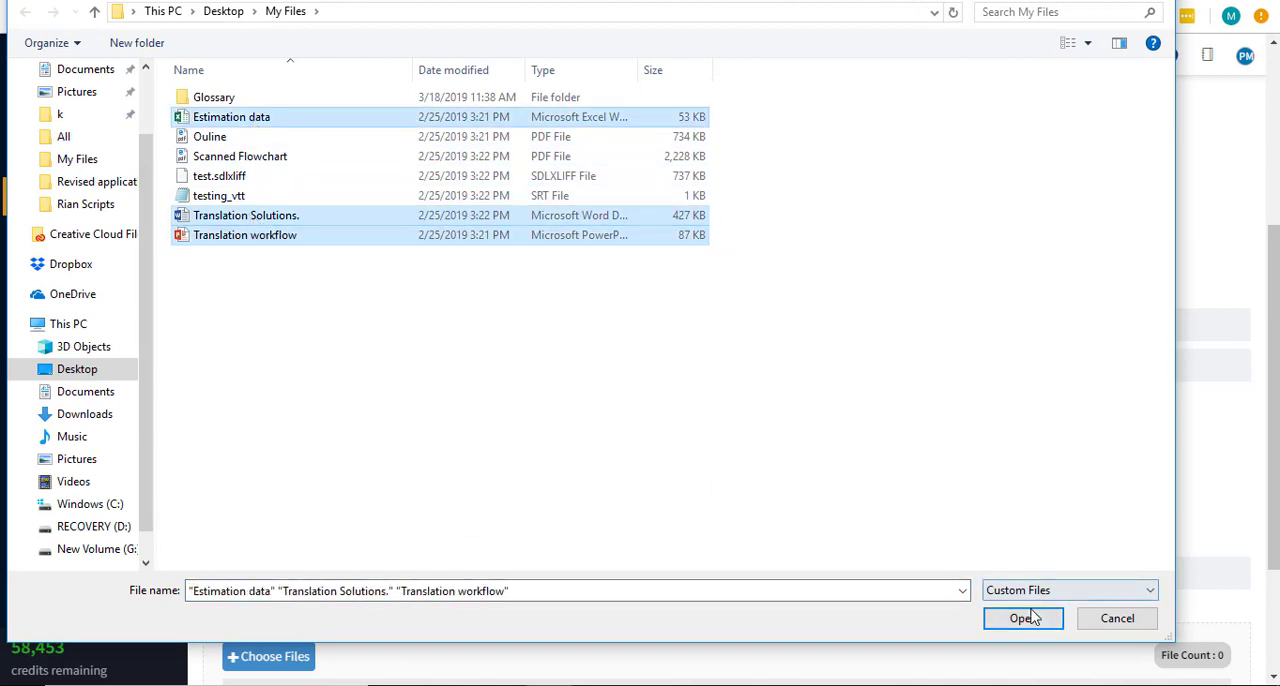
click(1022, 618)
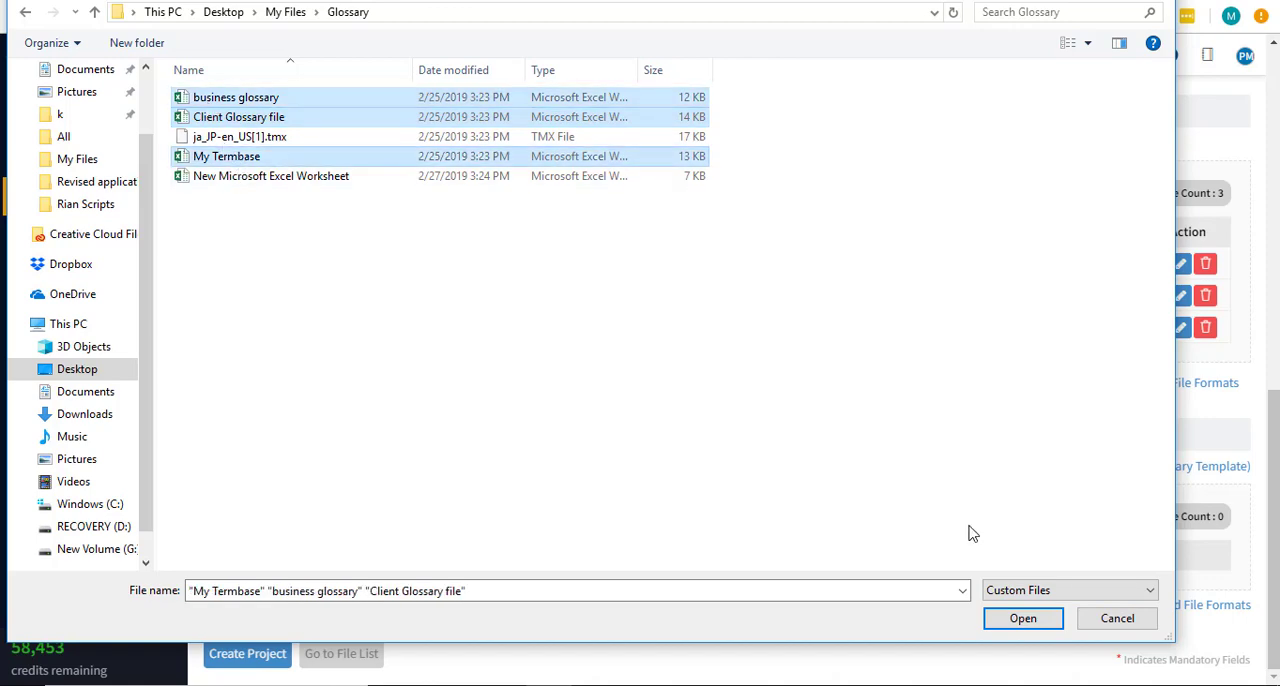
click(1022, 618)
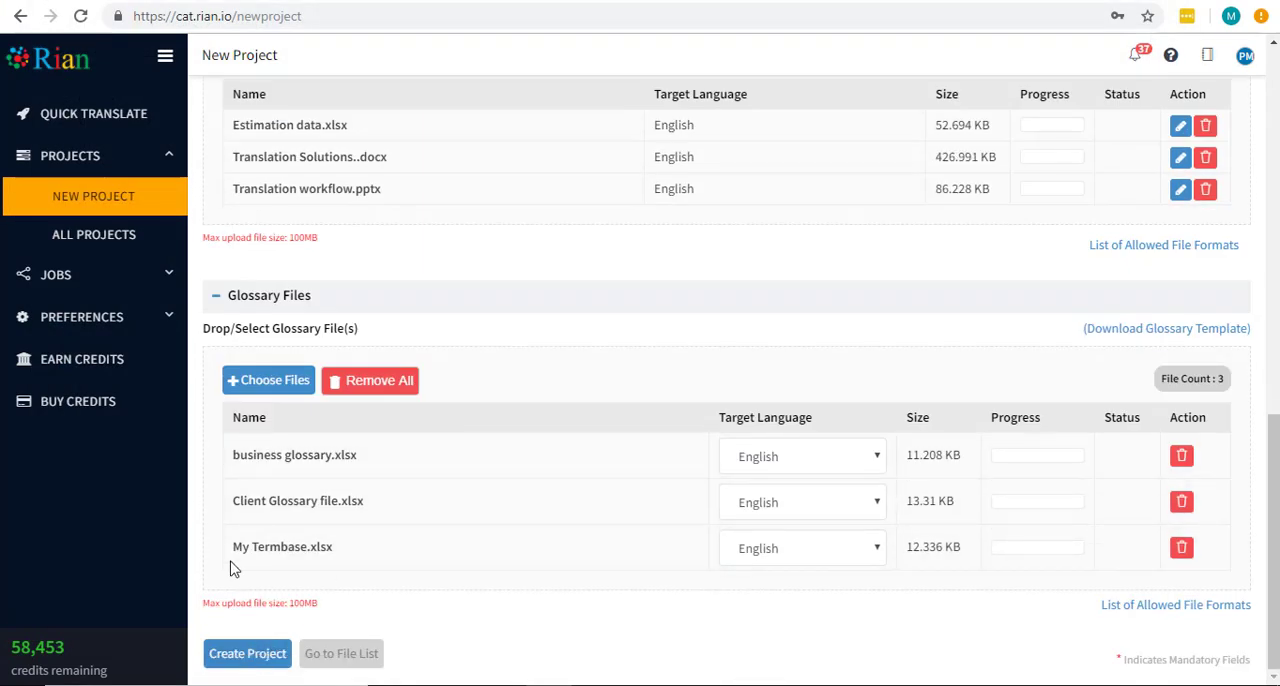
Step: Show the preferences options and submit the Tutorials project with Create Project
click(81, 317)
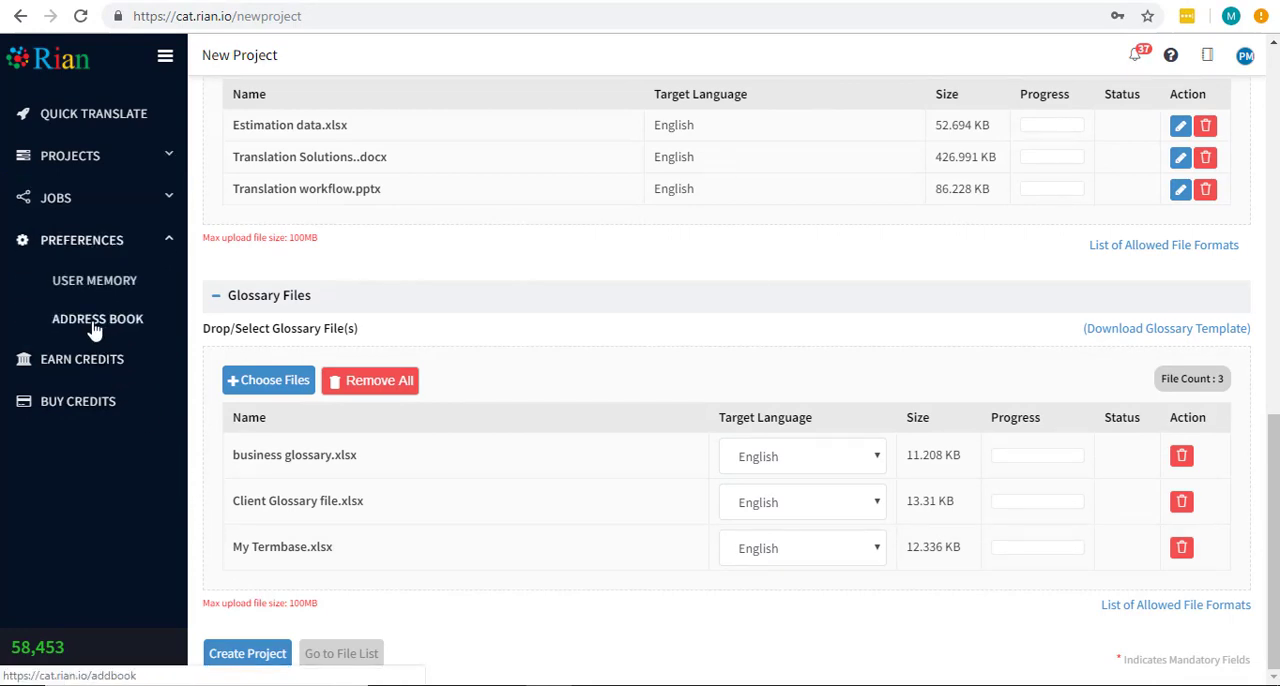
mouse_move(164, 540)
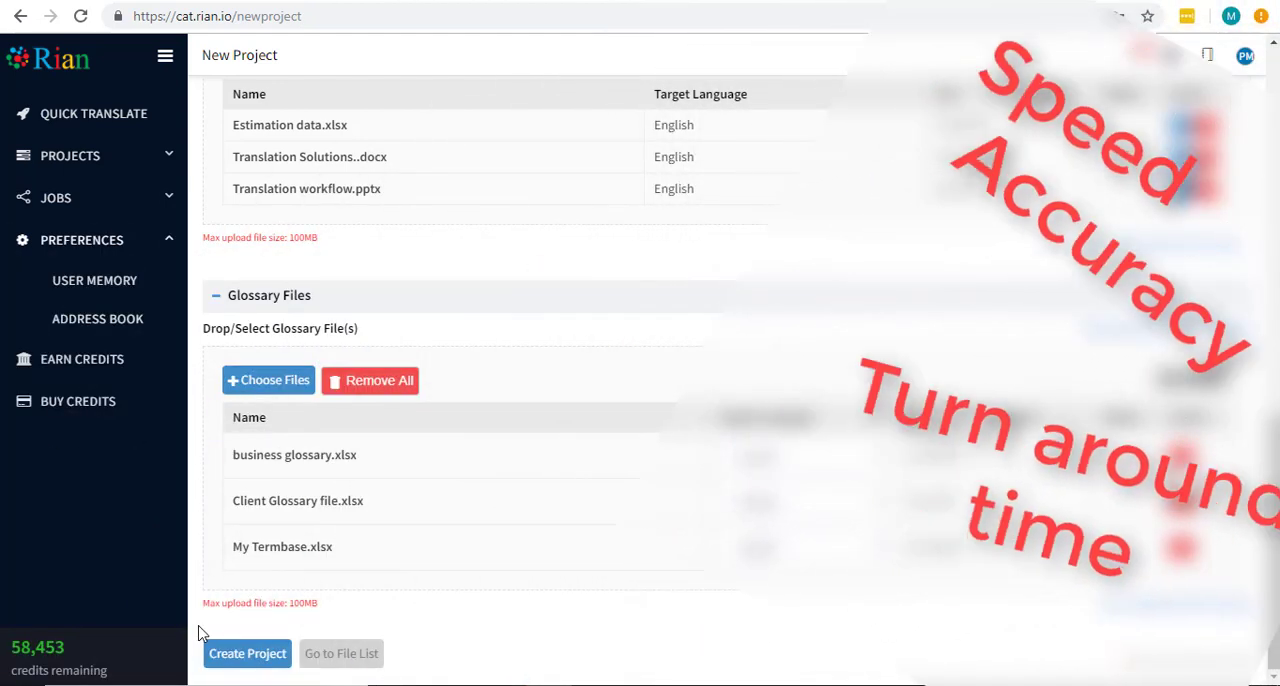
click(247, 653)
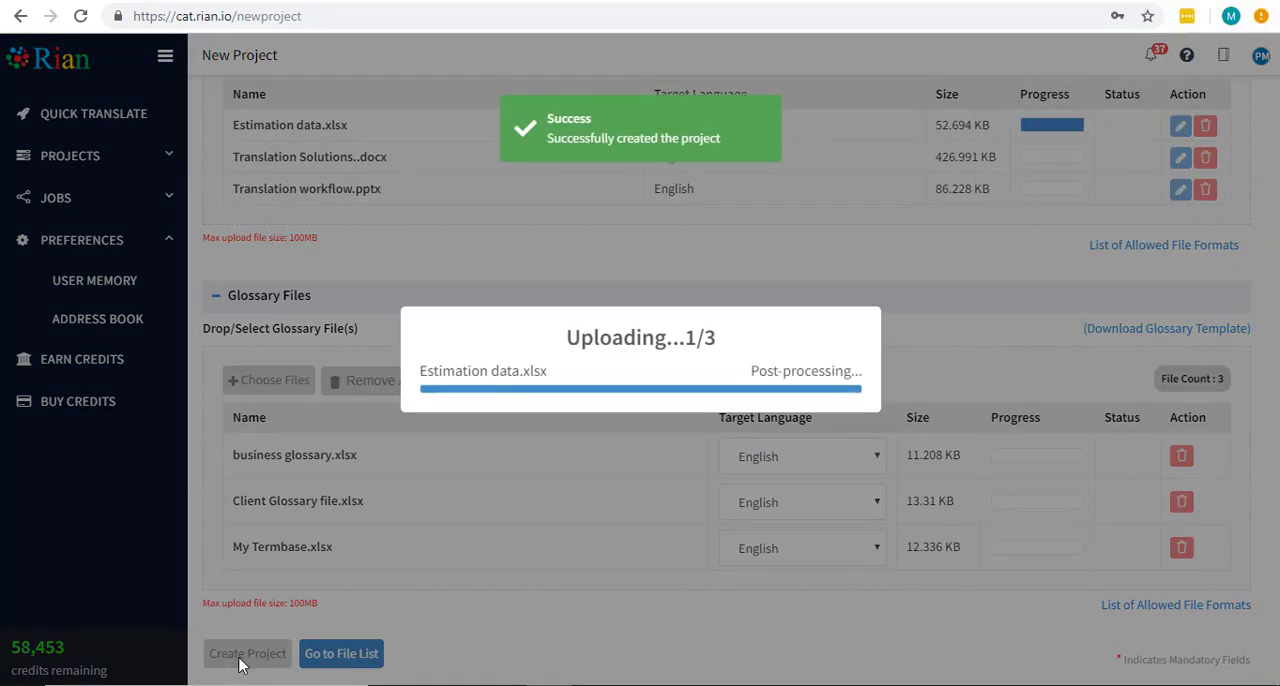